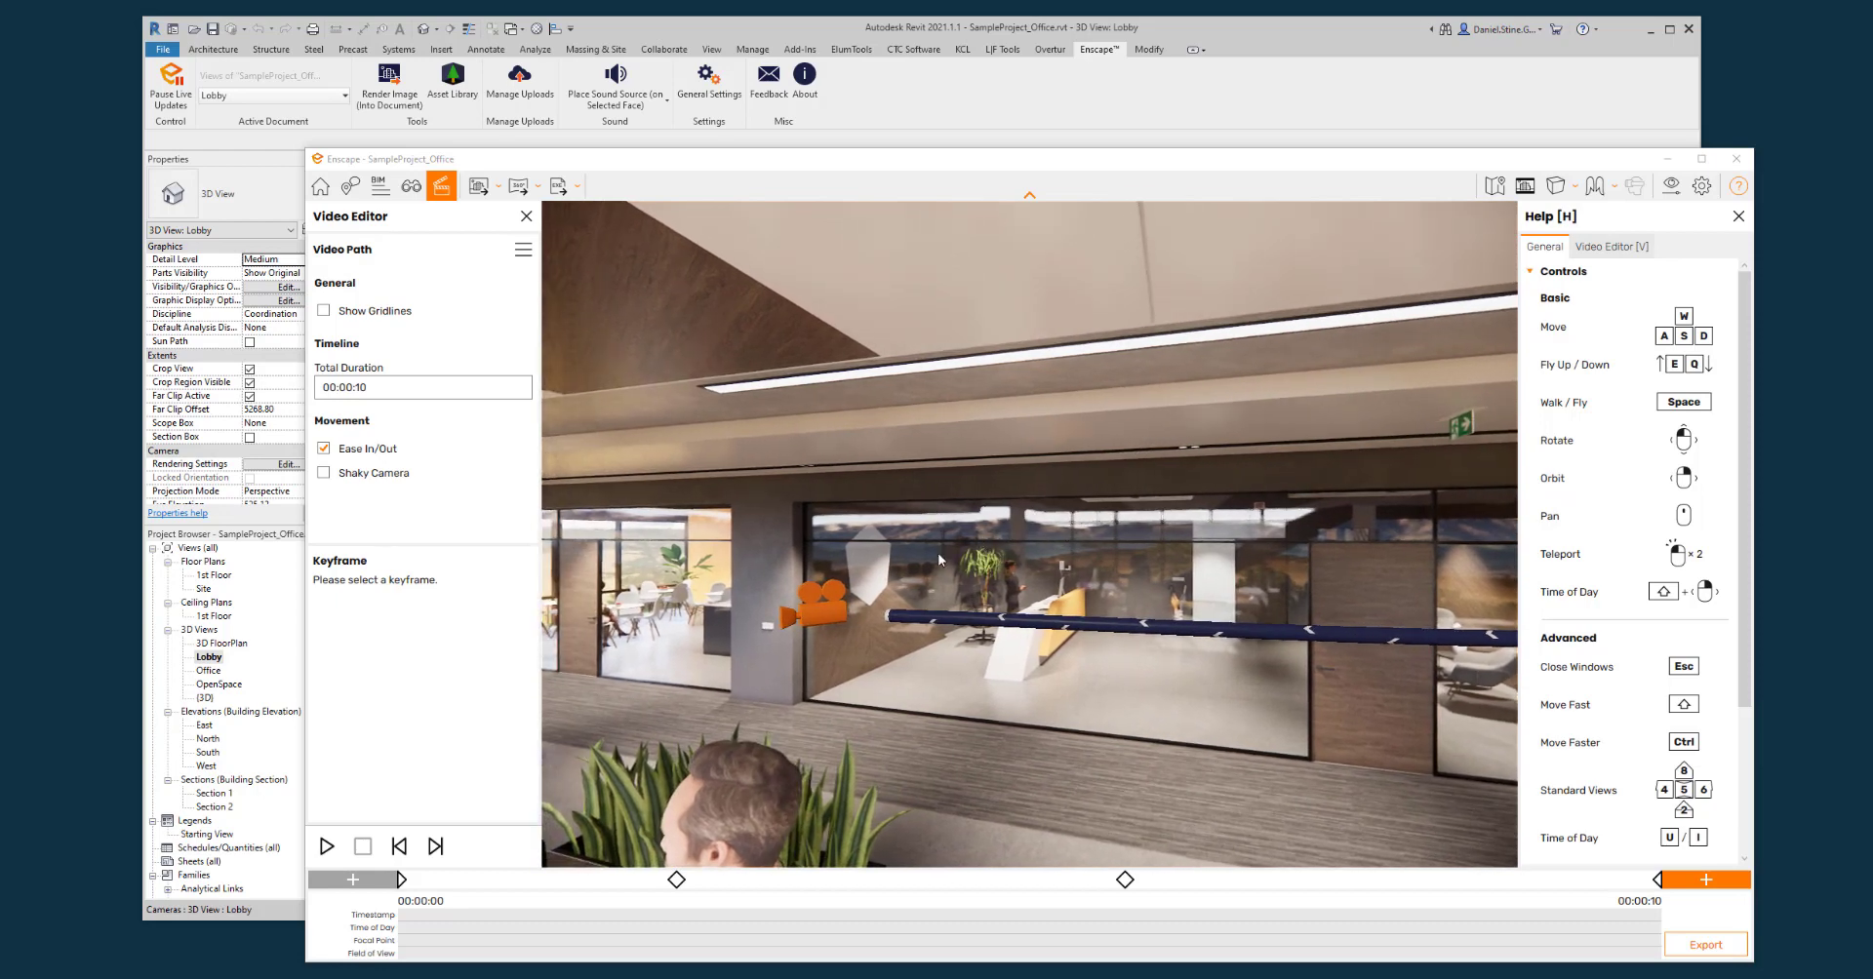
{"action": "mouse_move", "coordinate": [862, 583]}
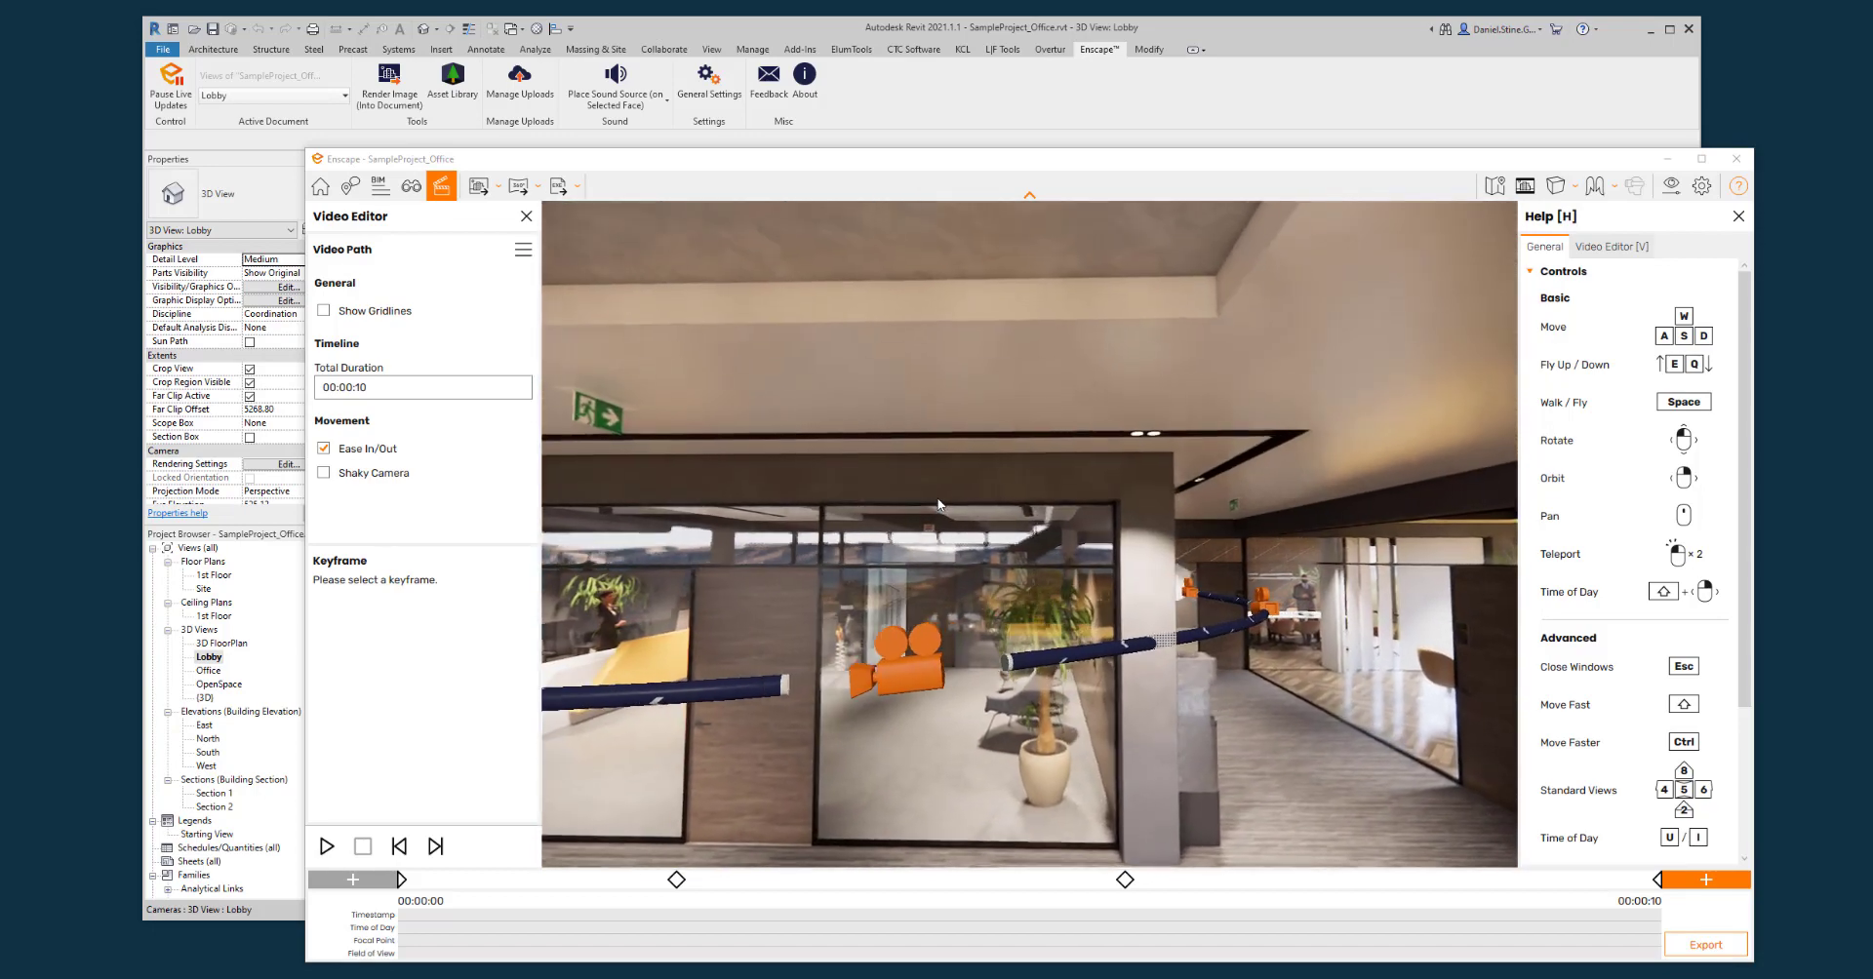
- Preview the lobby camera path, then add a fifth keyframe, making it 14 seconds
{"action": "left_click", "coordinate": [325, 846]}
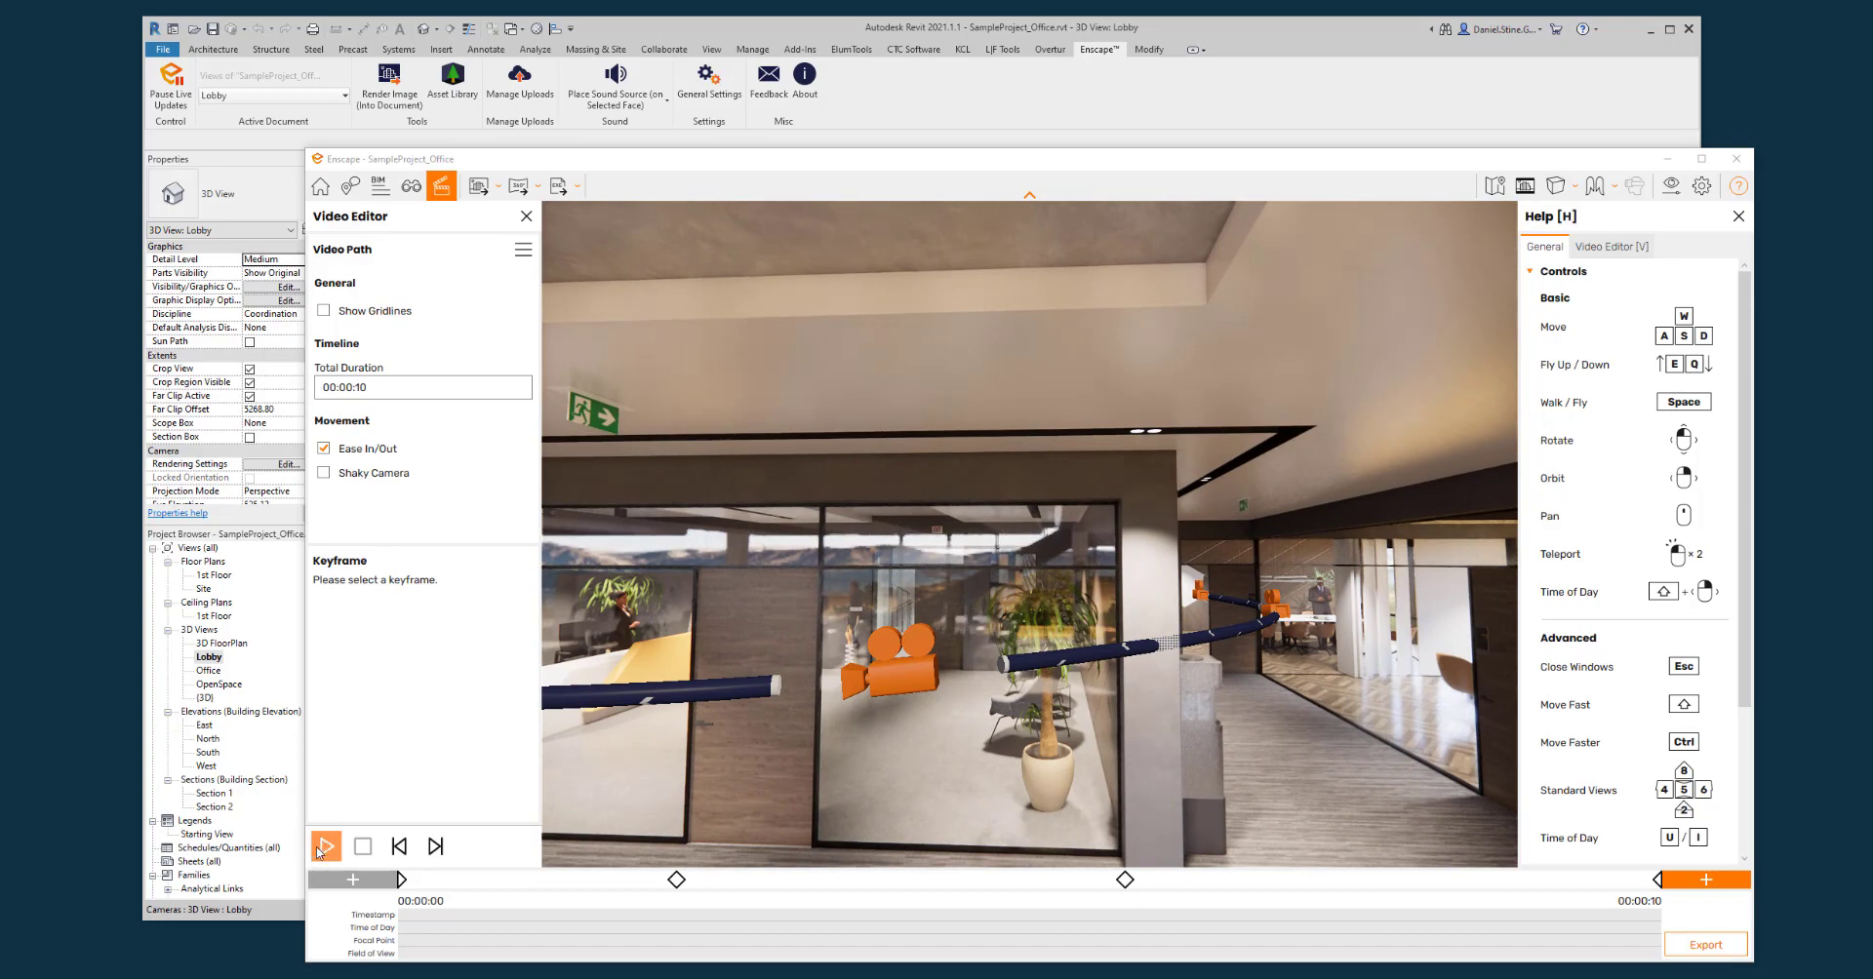
{"action": "left_click", "coordinate": [325, 845]}
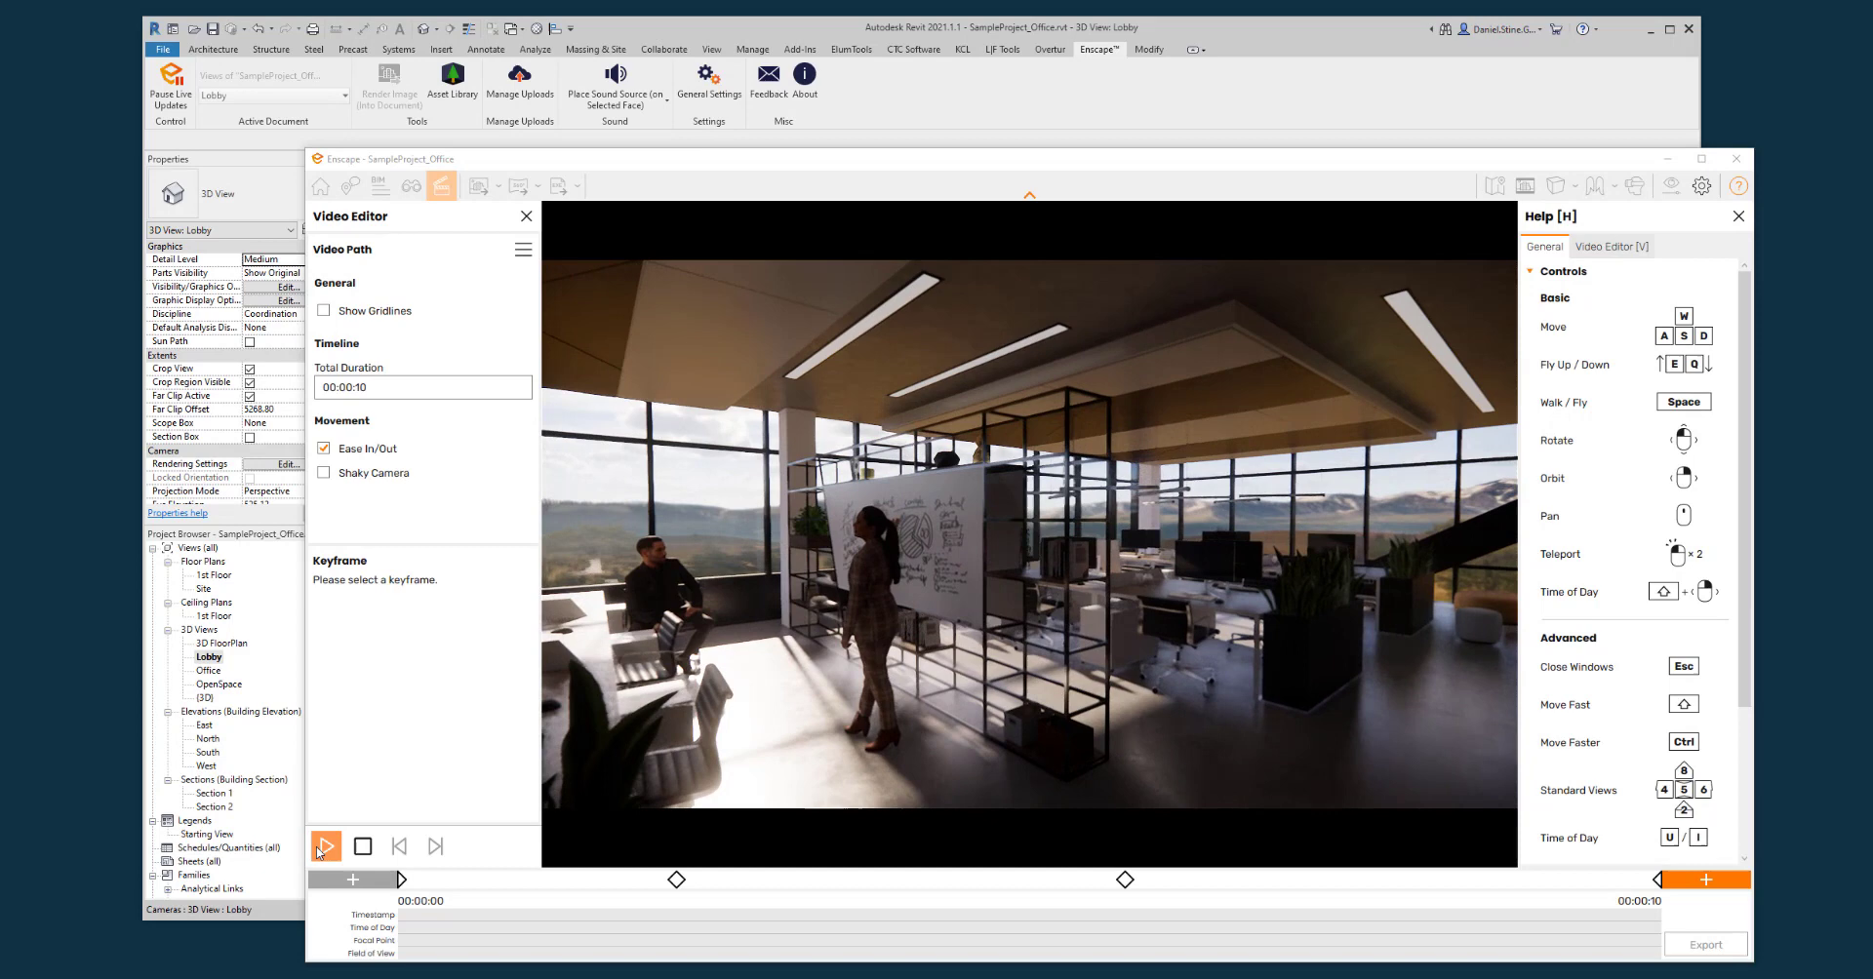
{"action": "left_click", "coordinate": [325, 845]}
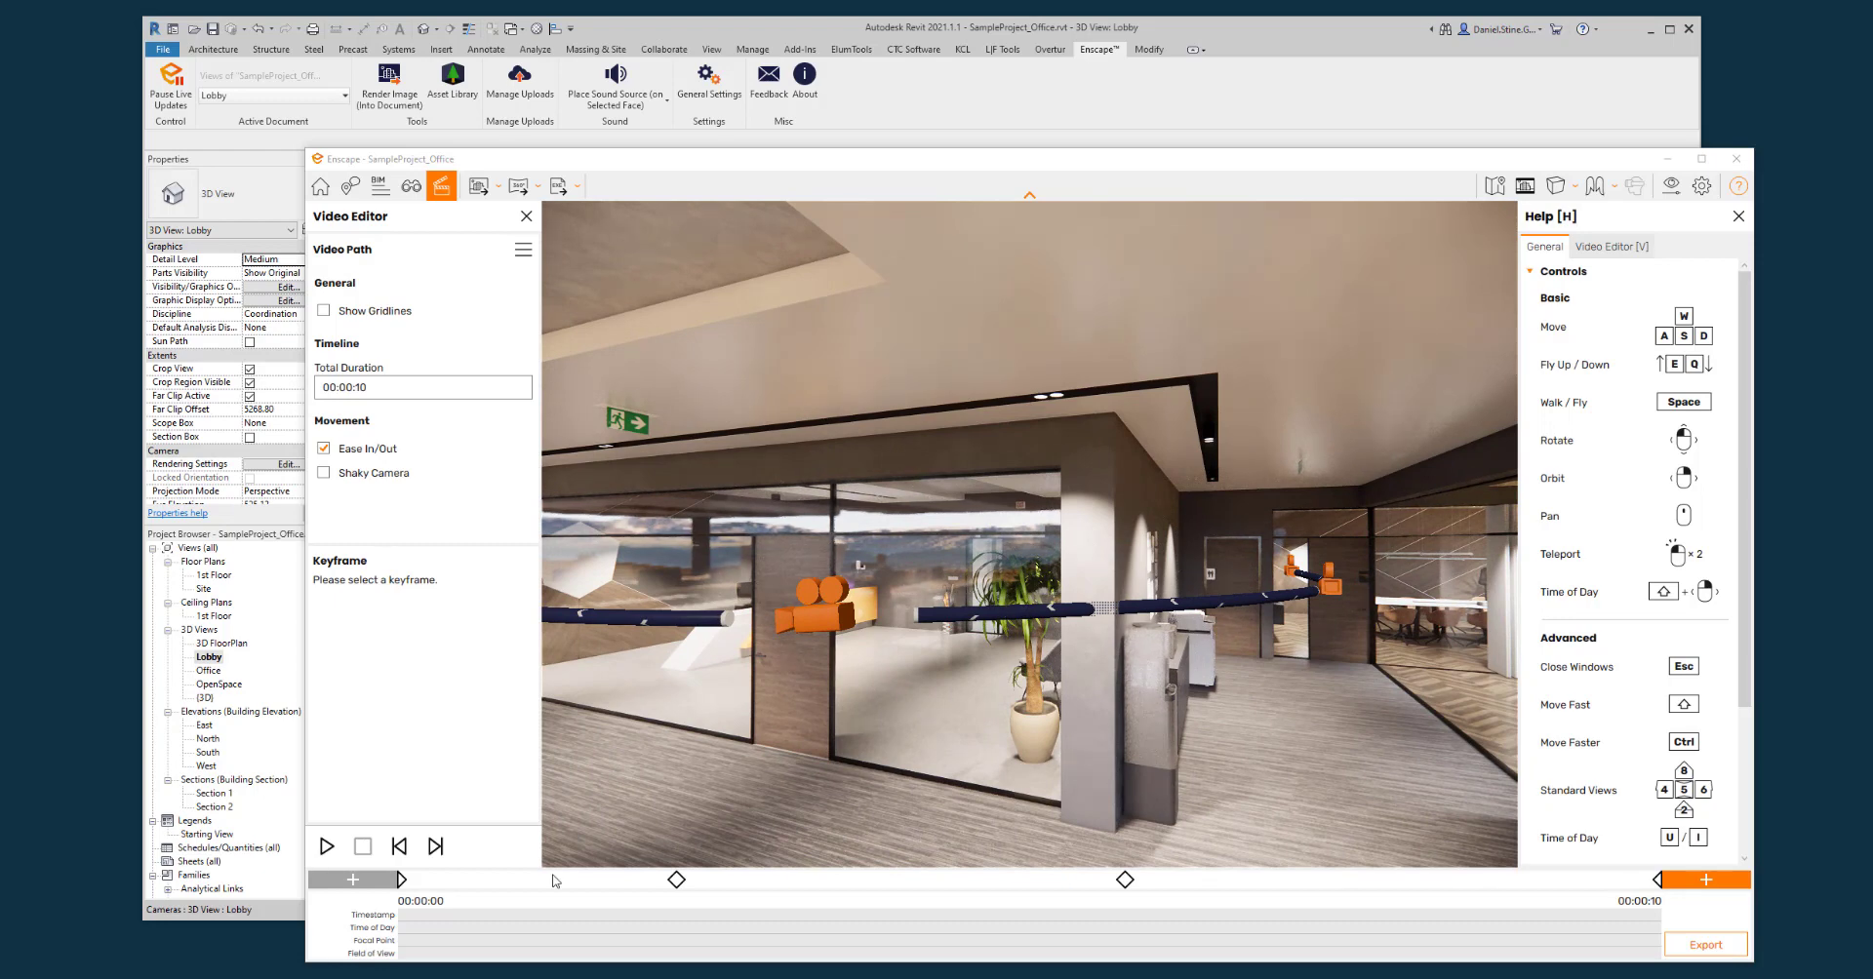
{"action": "left_click", "coordinate": [770, 880]}
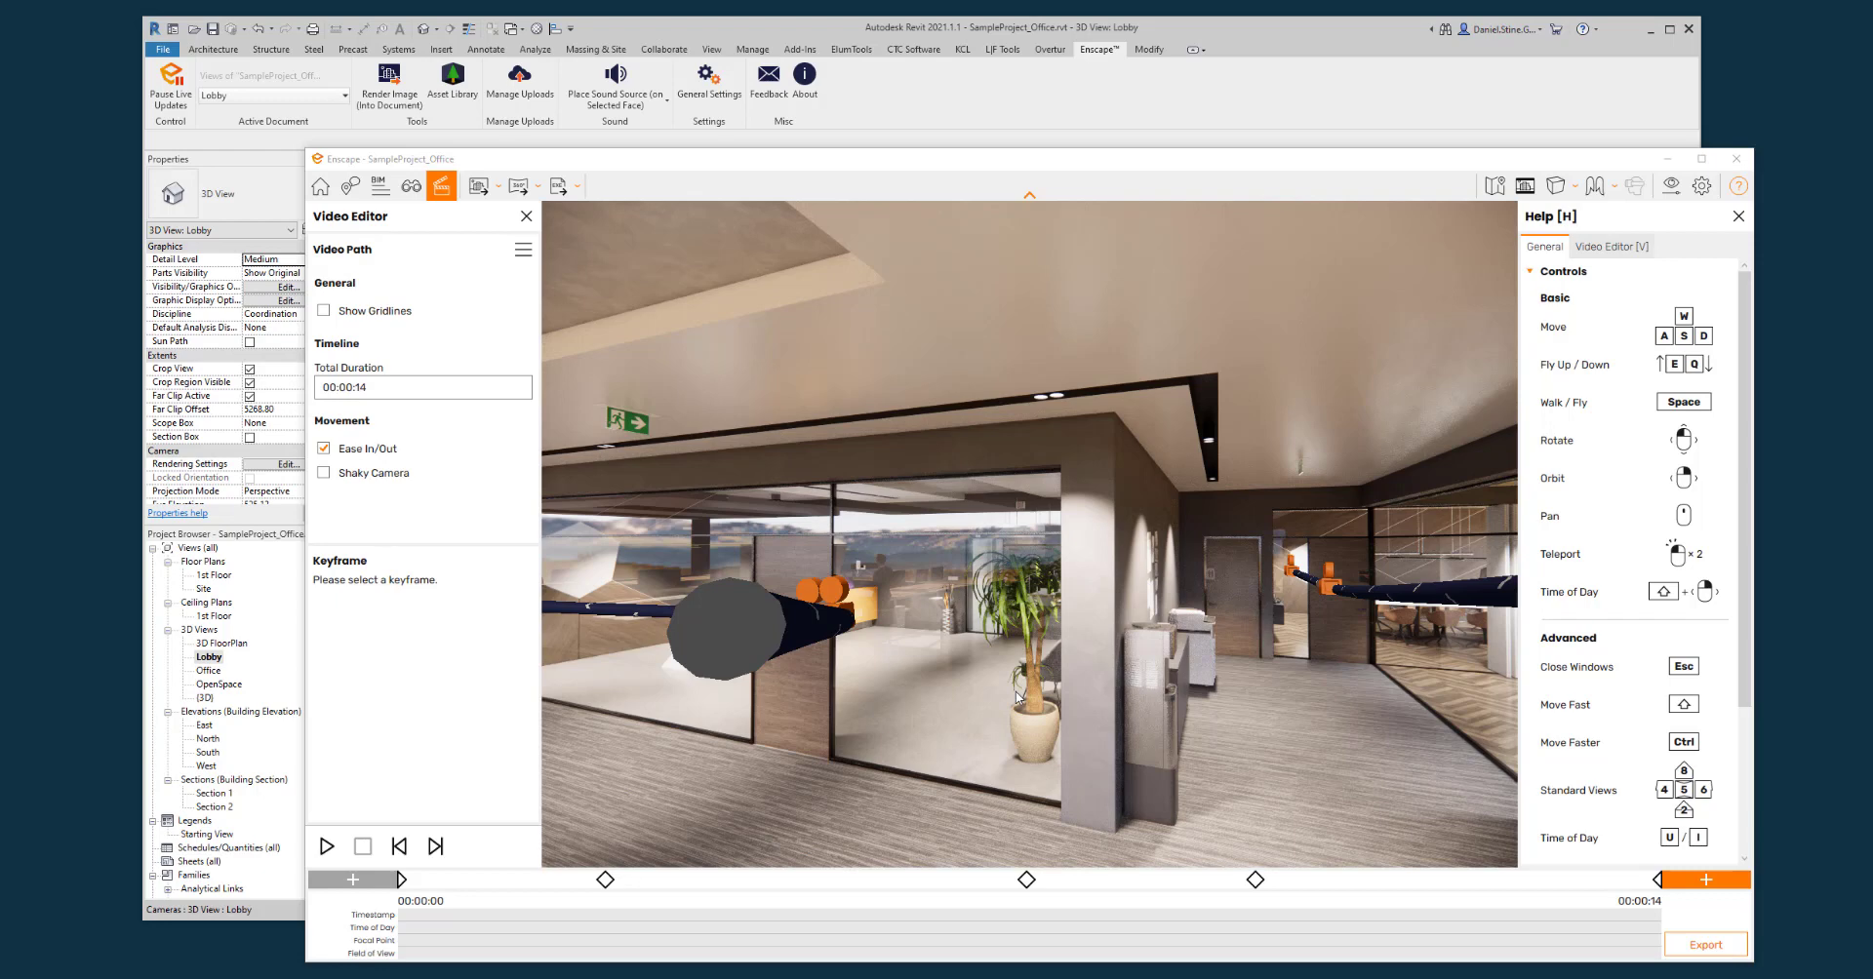
{"action": "left_click", "coordinate": [1025, 879]}
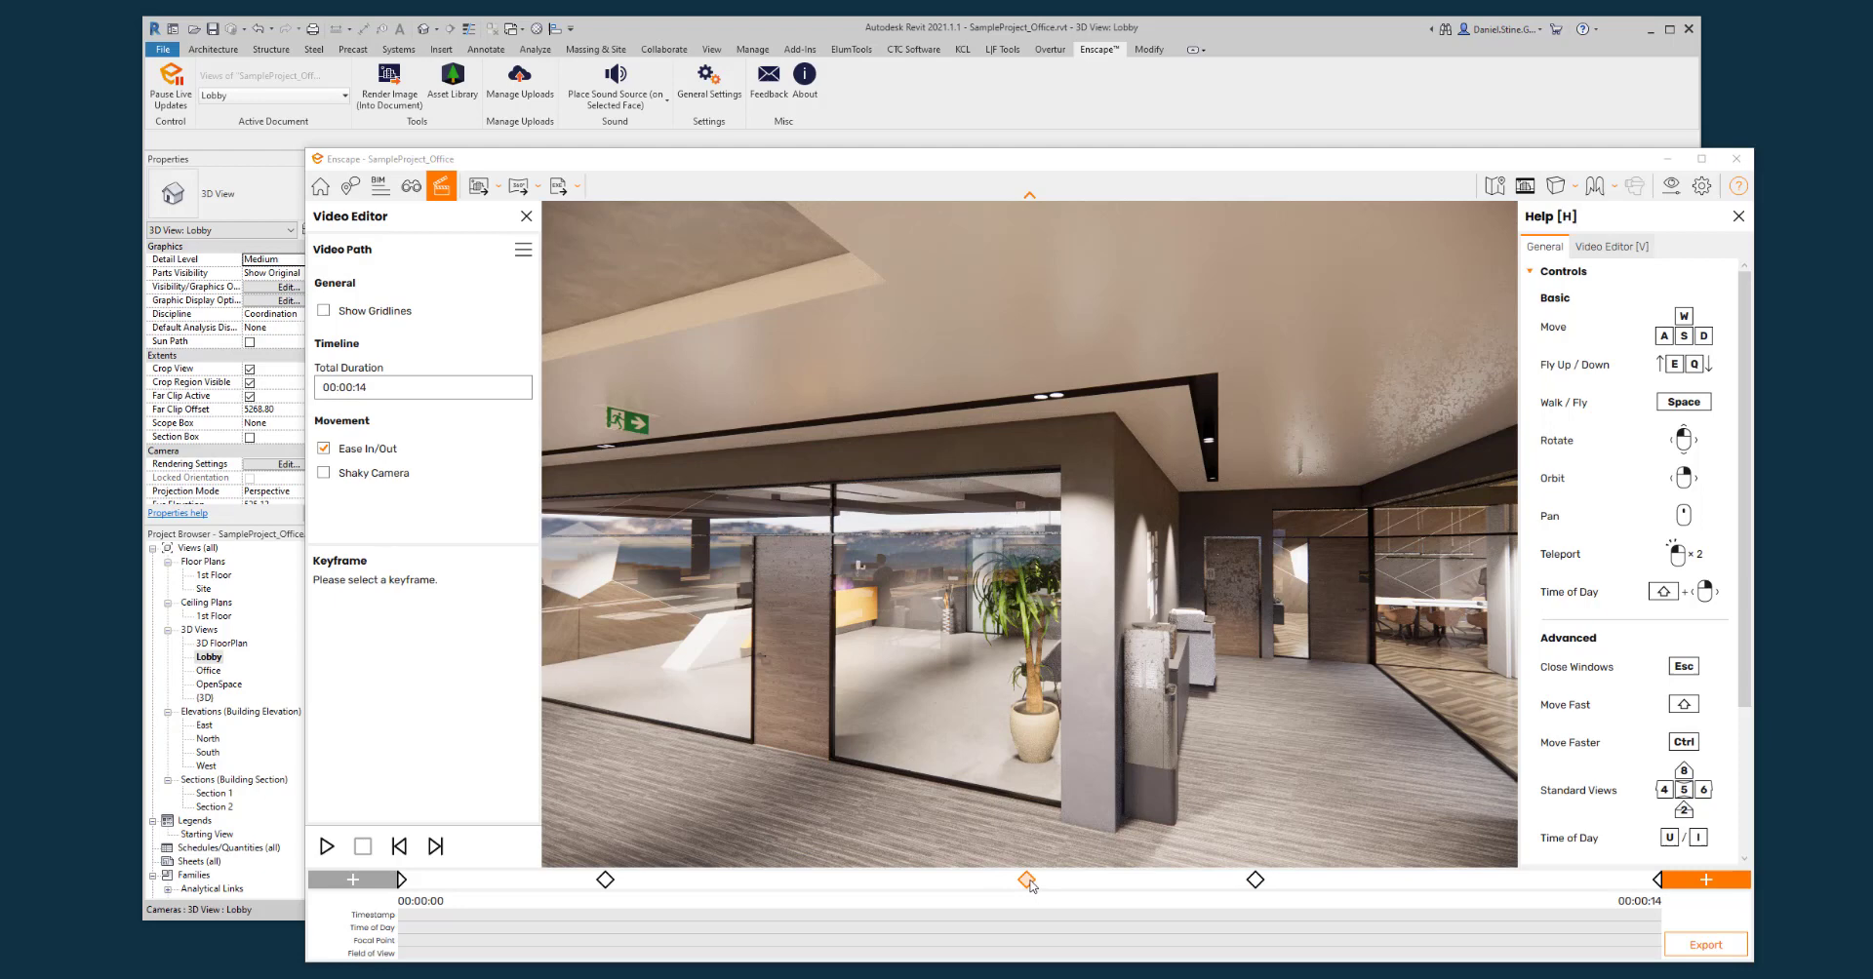
- Set keyframe 3's timestamp override to 00:00:04, shortening the path to 11 seconds
{"action": "left_click", "coordinate": [1025, 880]}
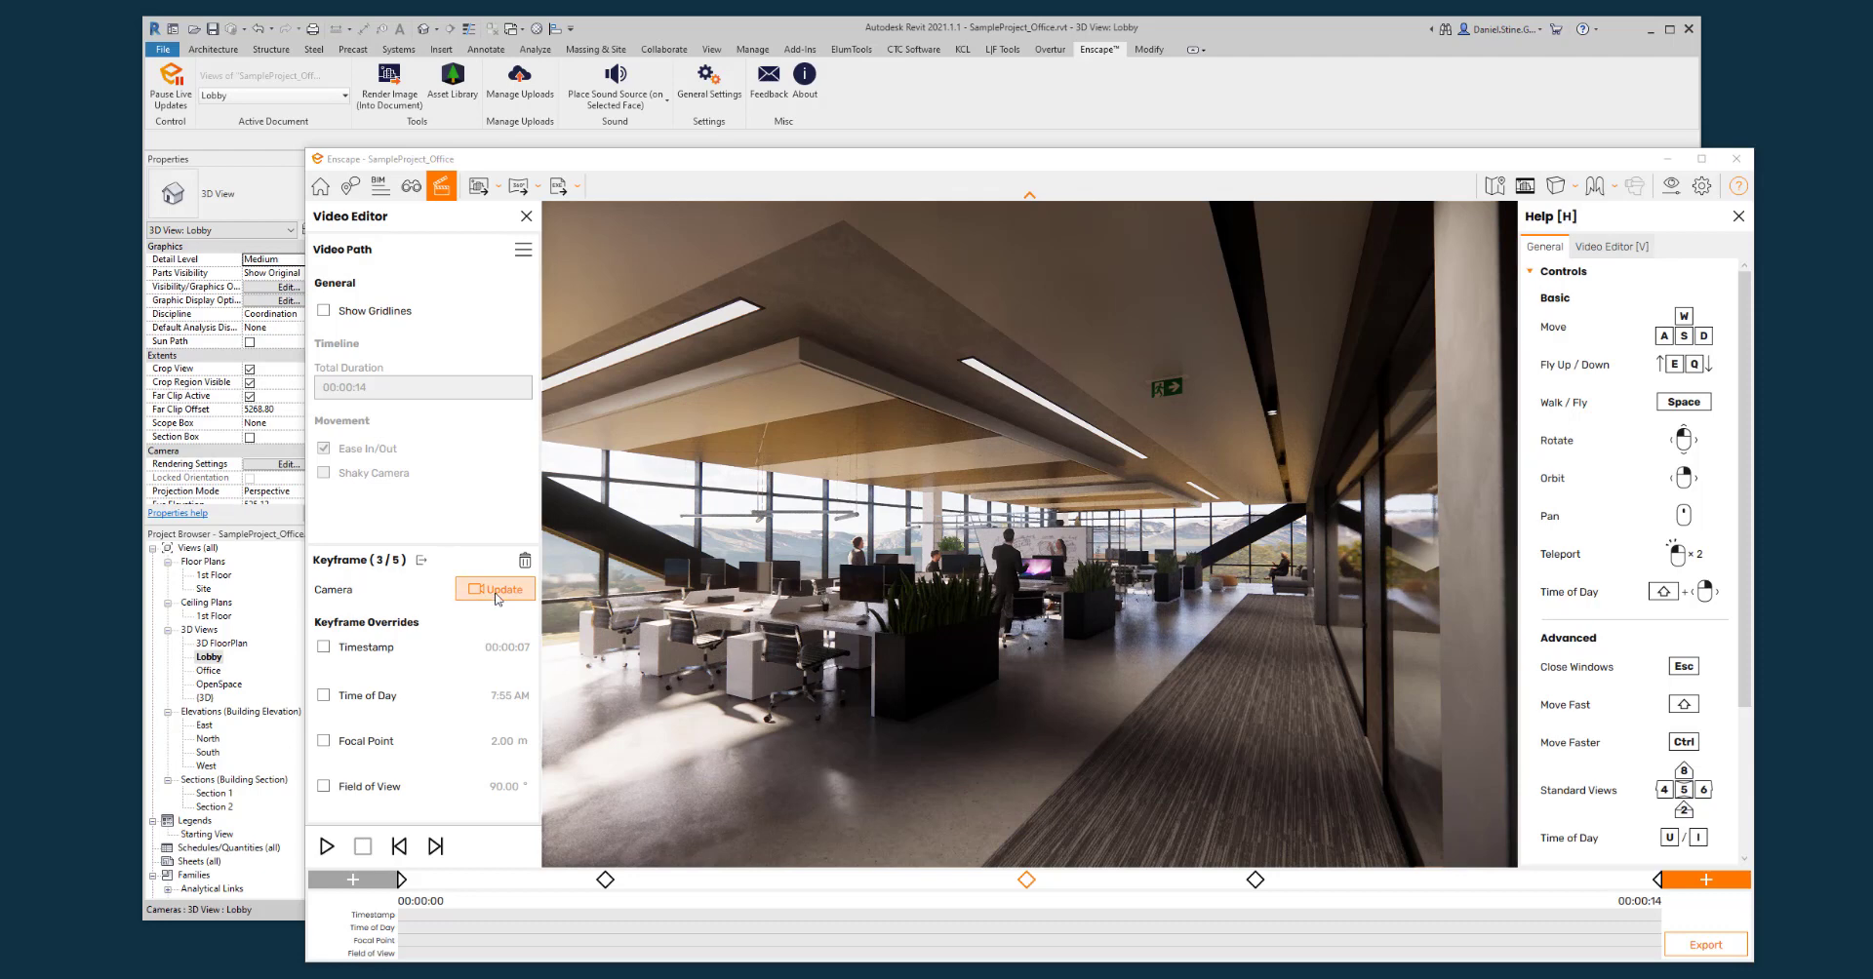
{"action": "mouse_move", "coordinate": [404, 576]}
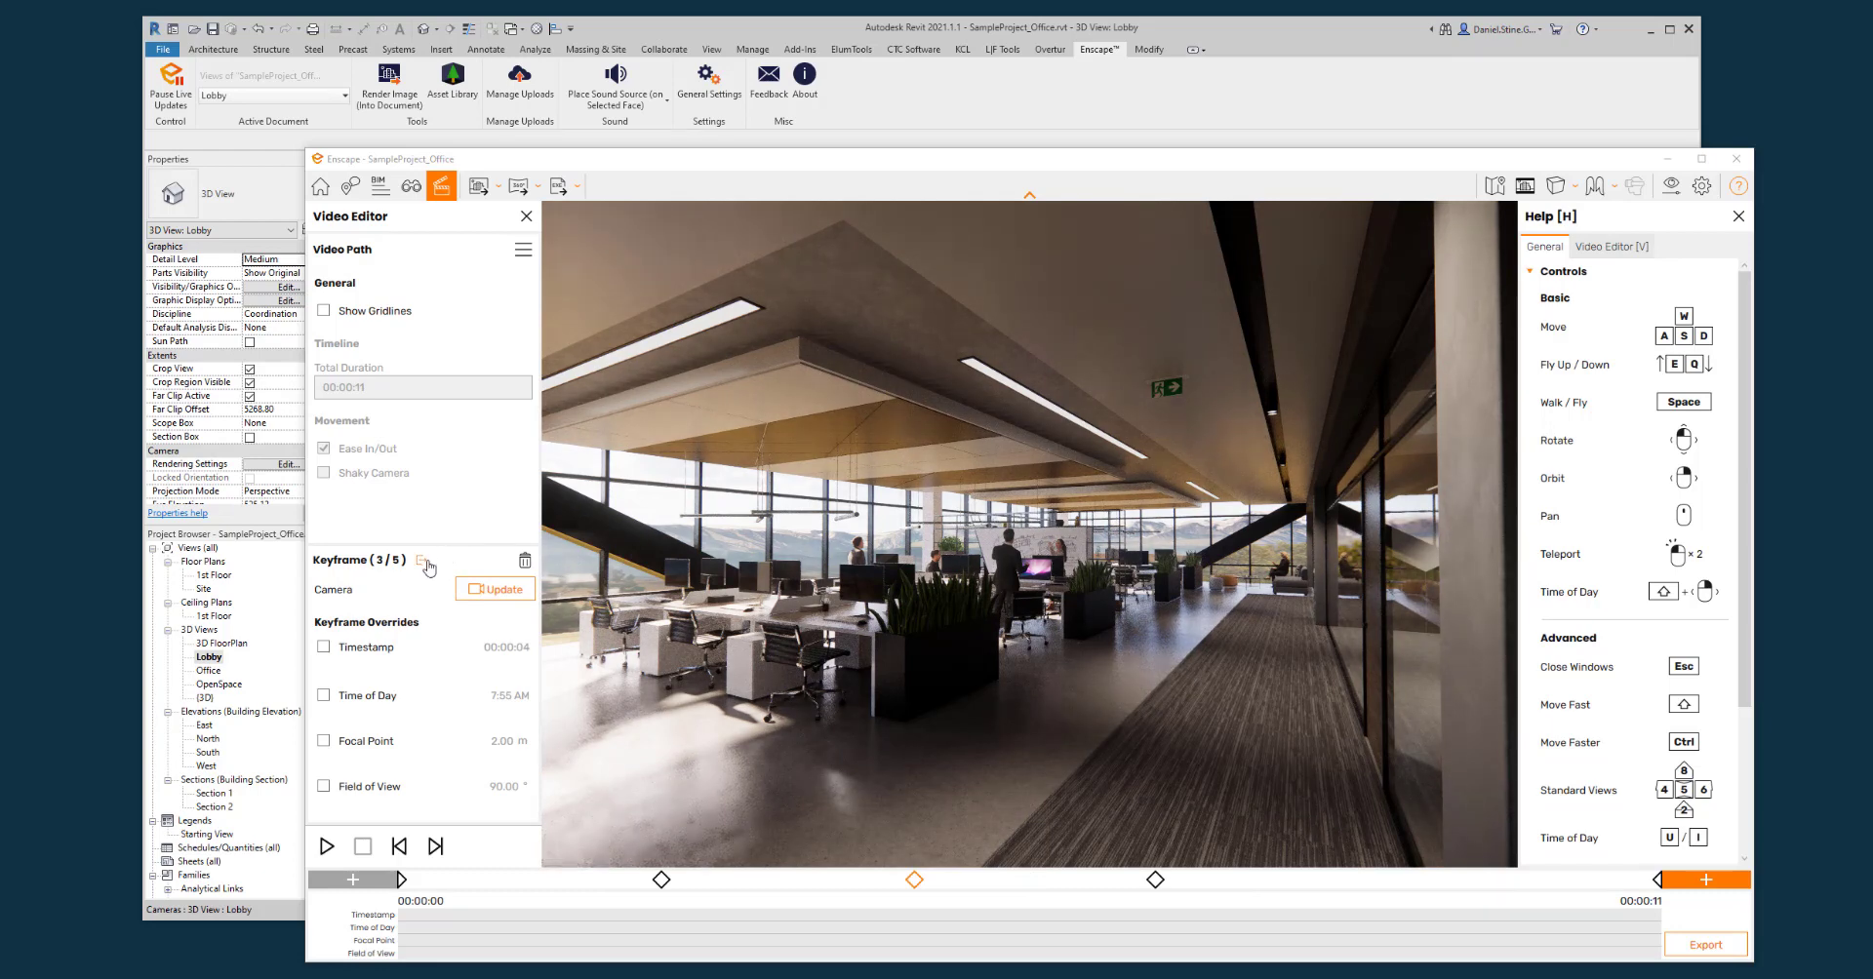
{"action": "mouse_move", "coordinate": [425, 563]}
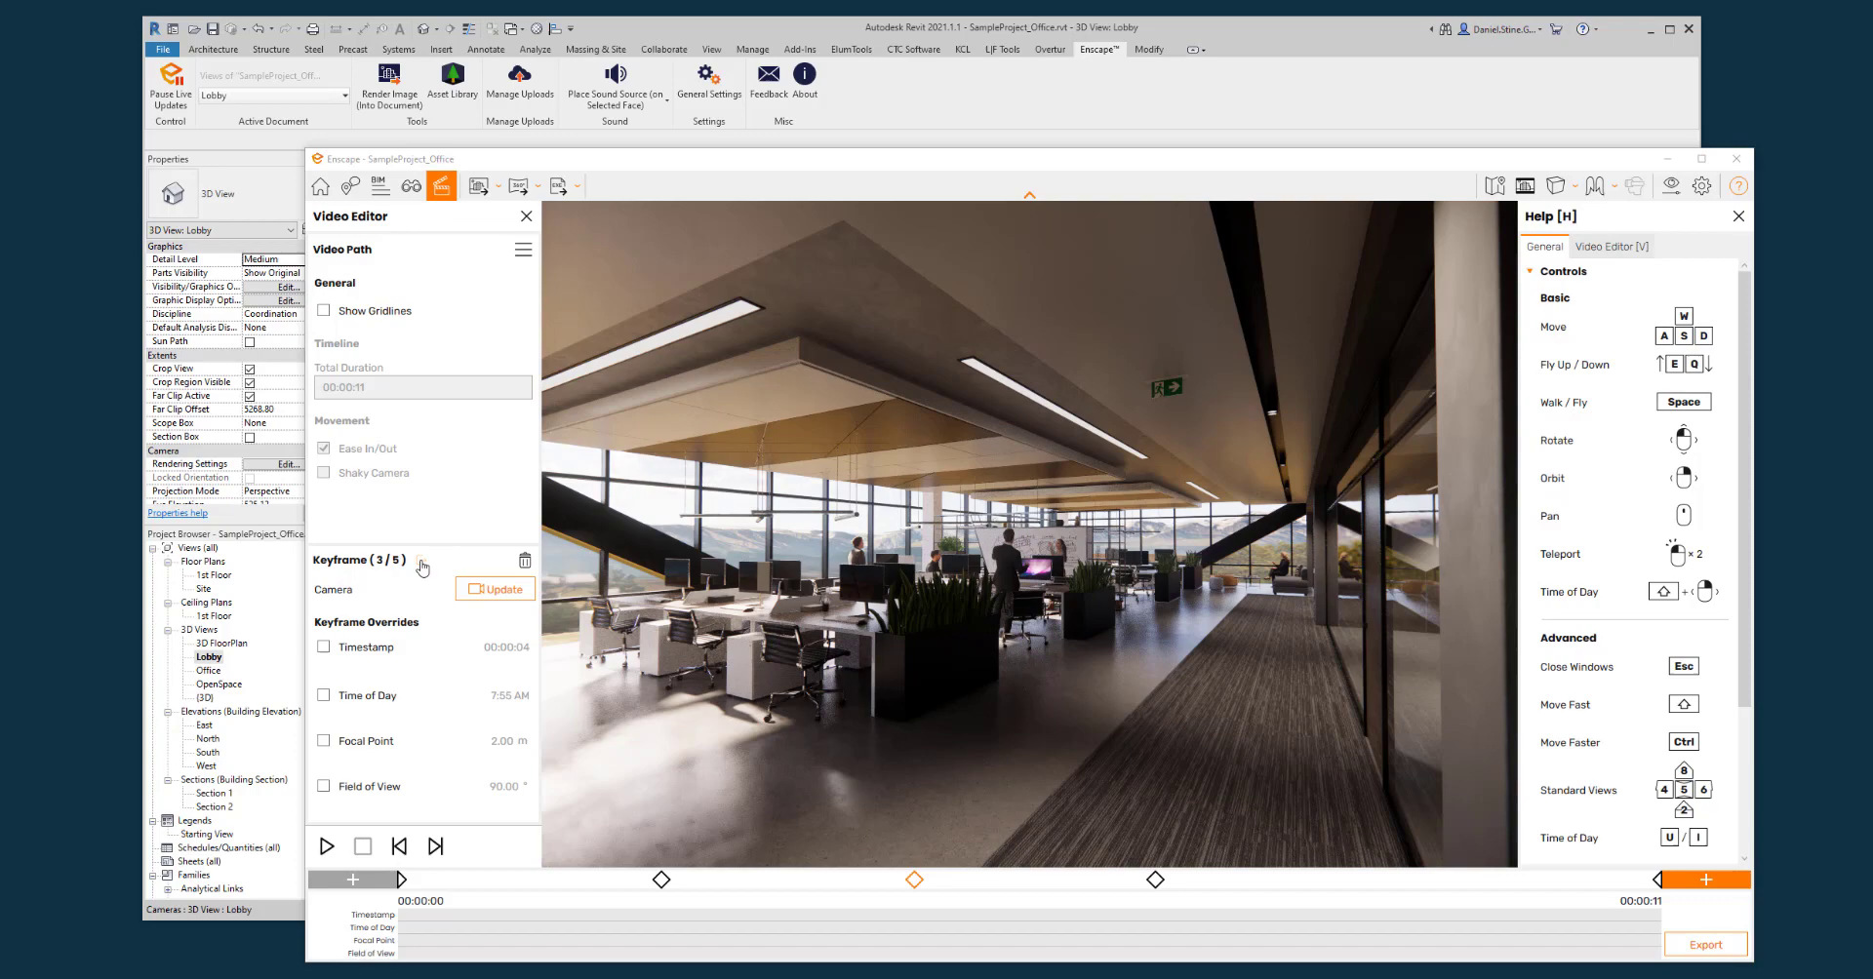
{"action": "left_click", "coordinate": [526, 560]}
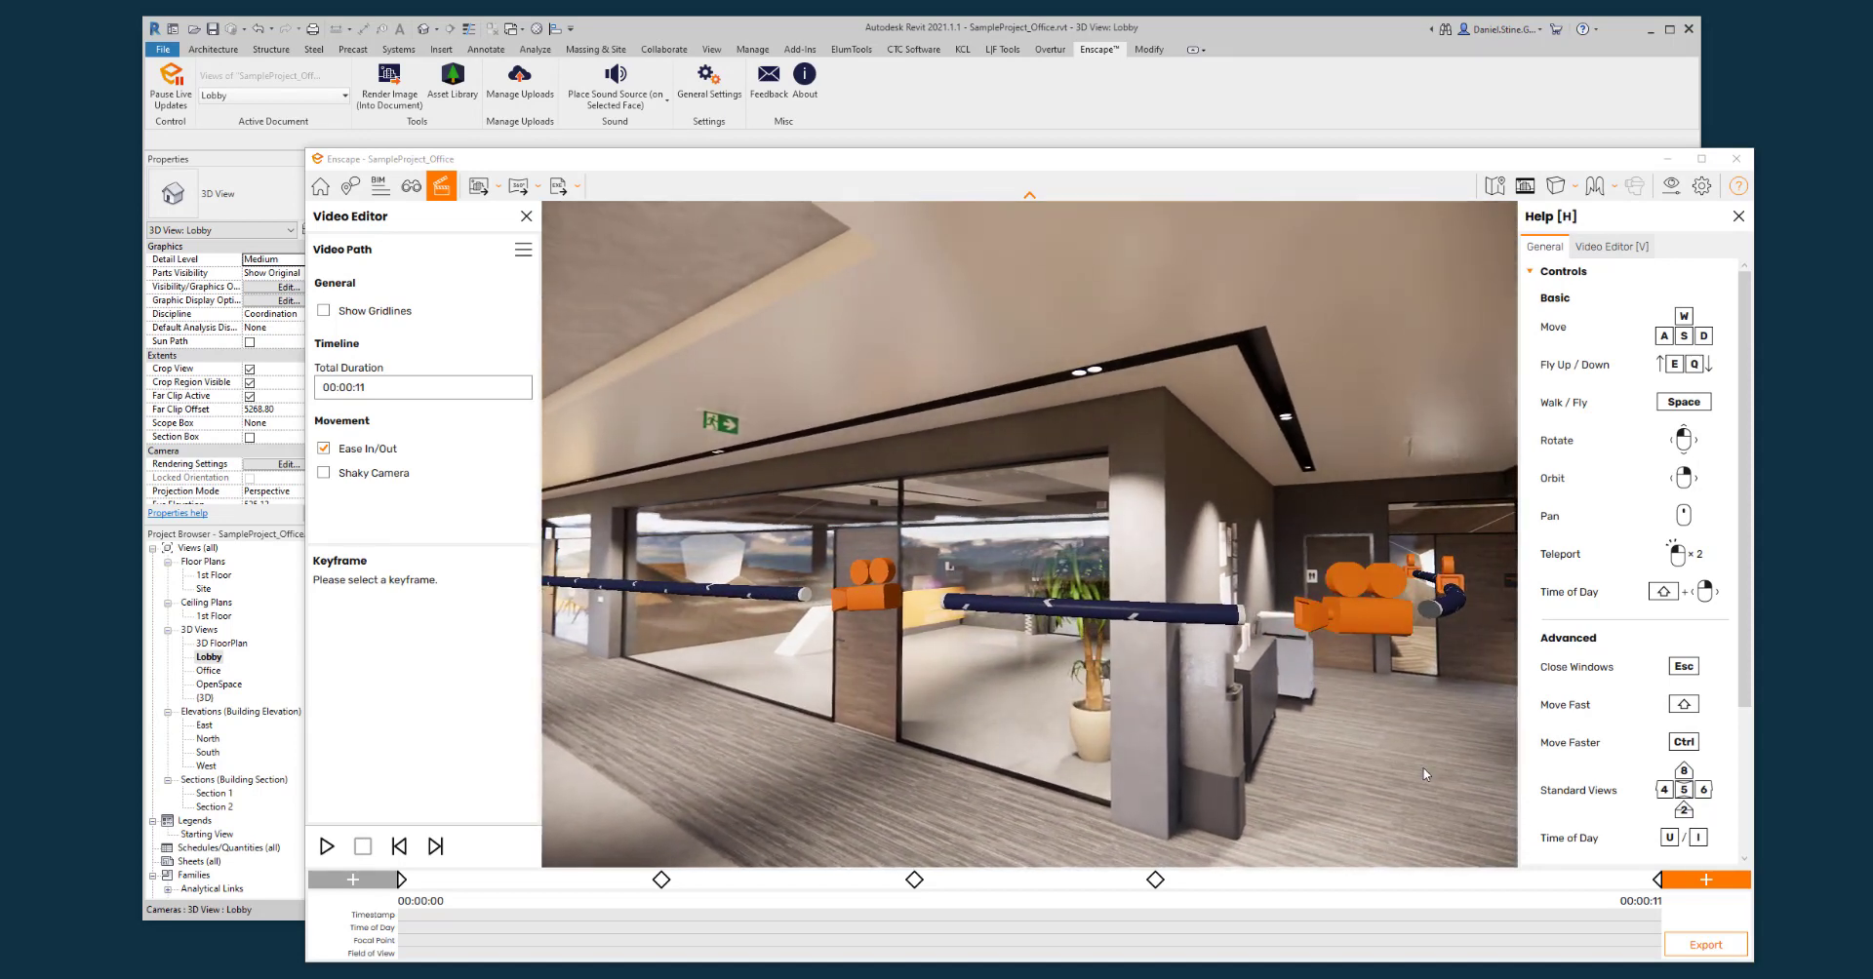
{"action": "left_click", "coordinate": [325, 846]}
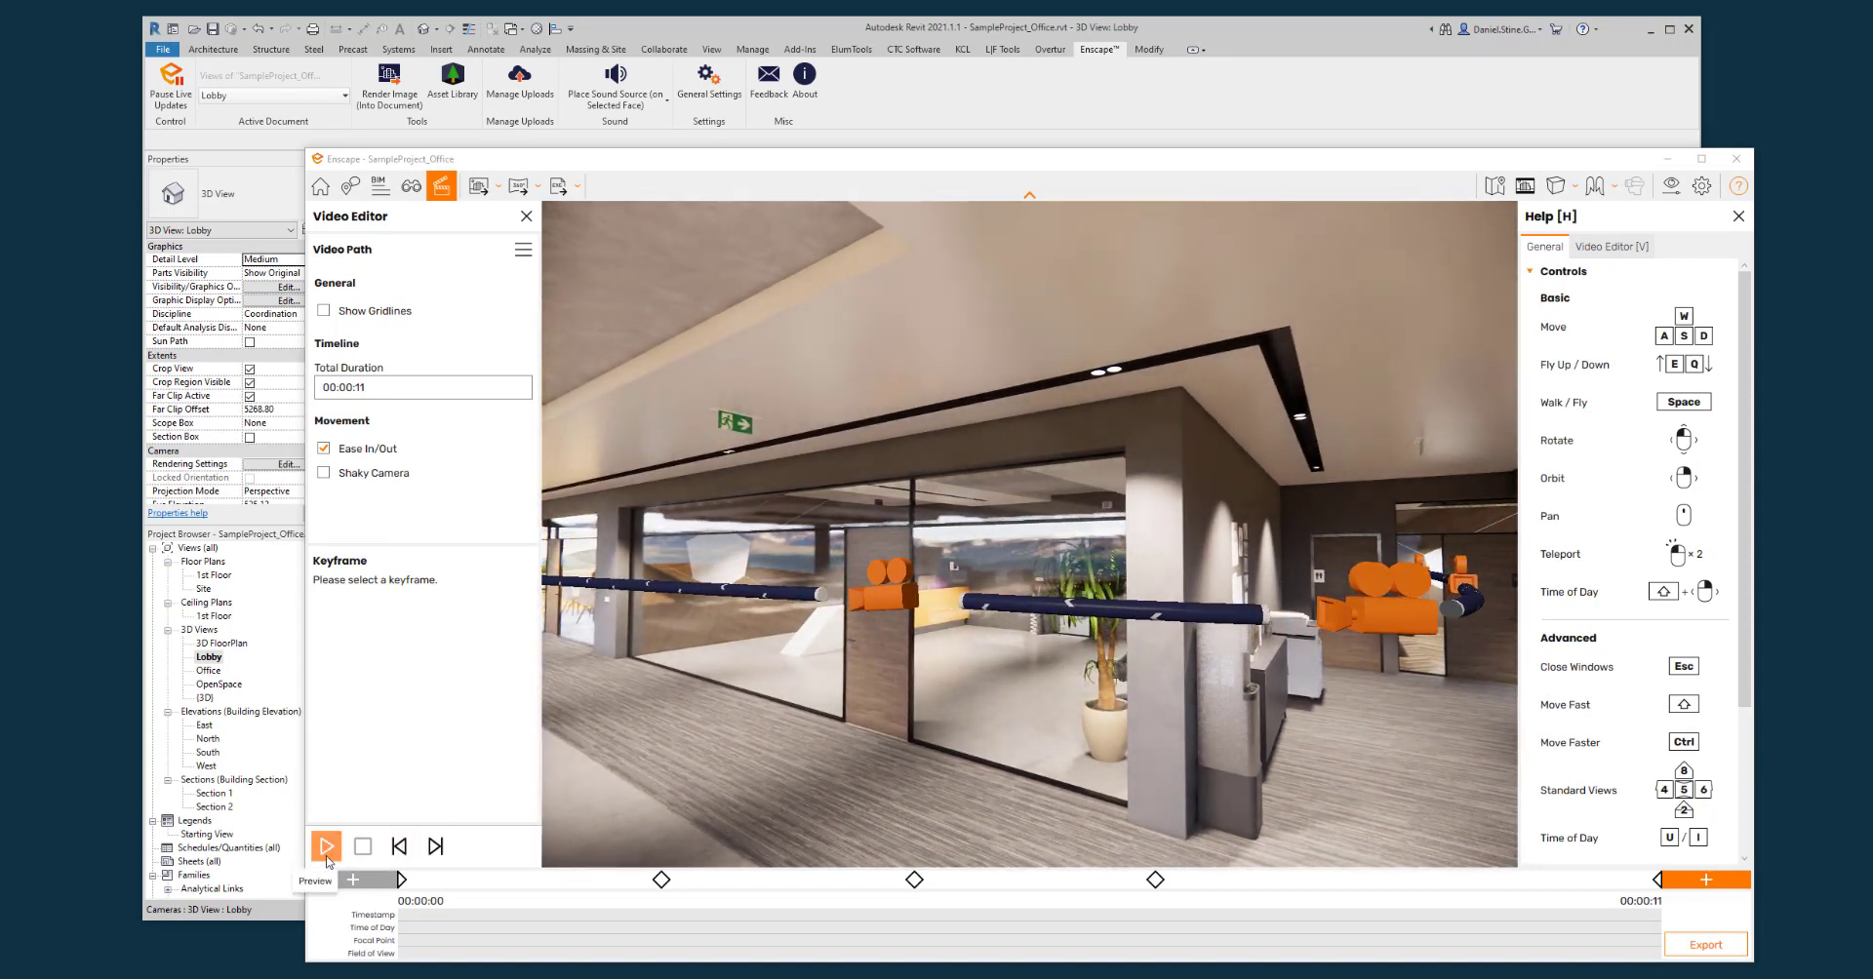
{"action": "left_click", "coordinate": [325, 845]}
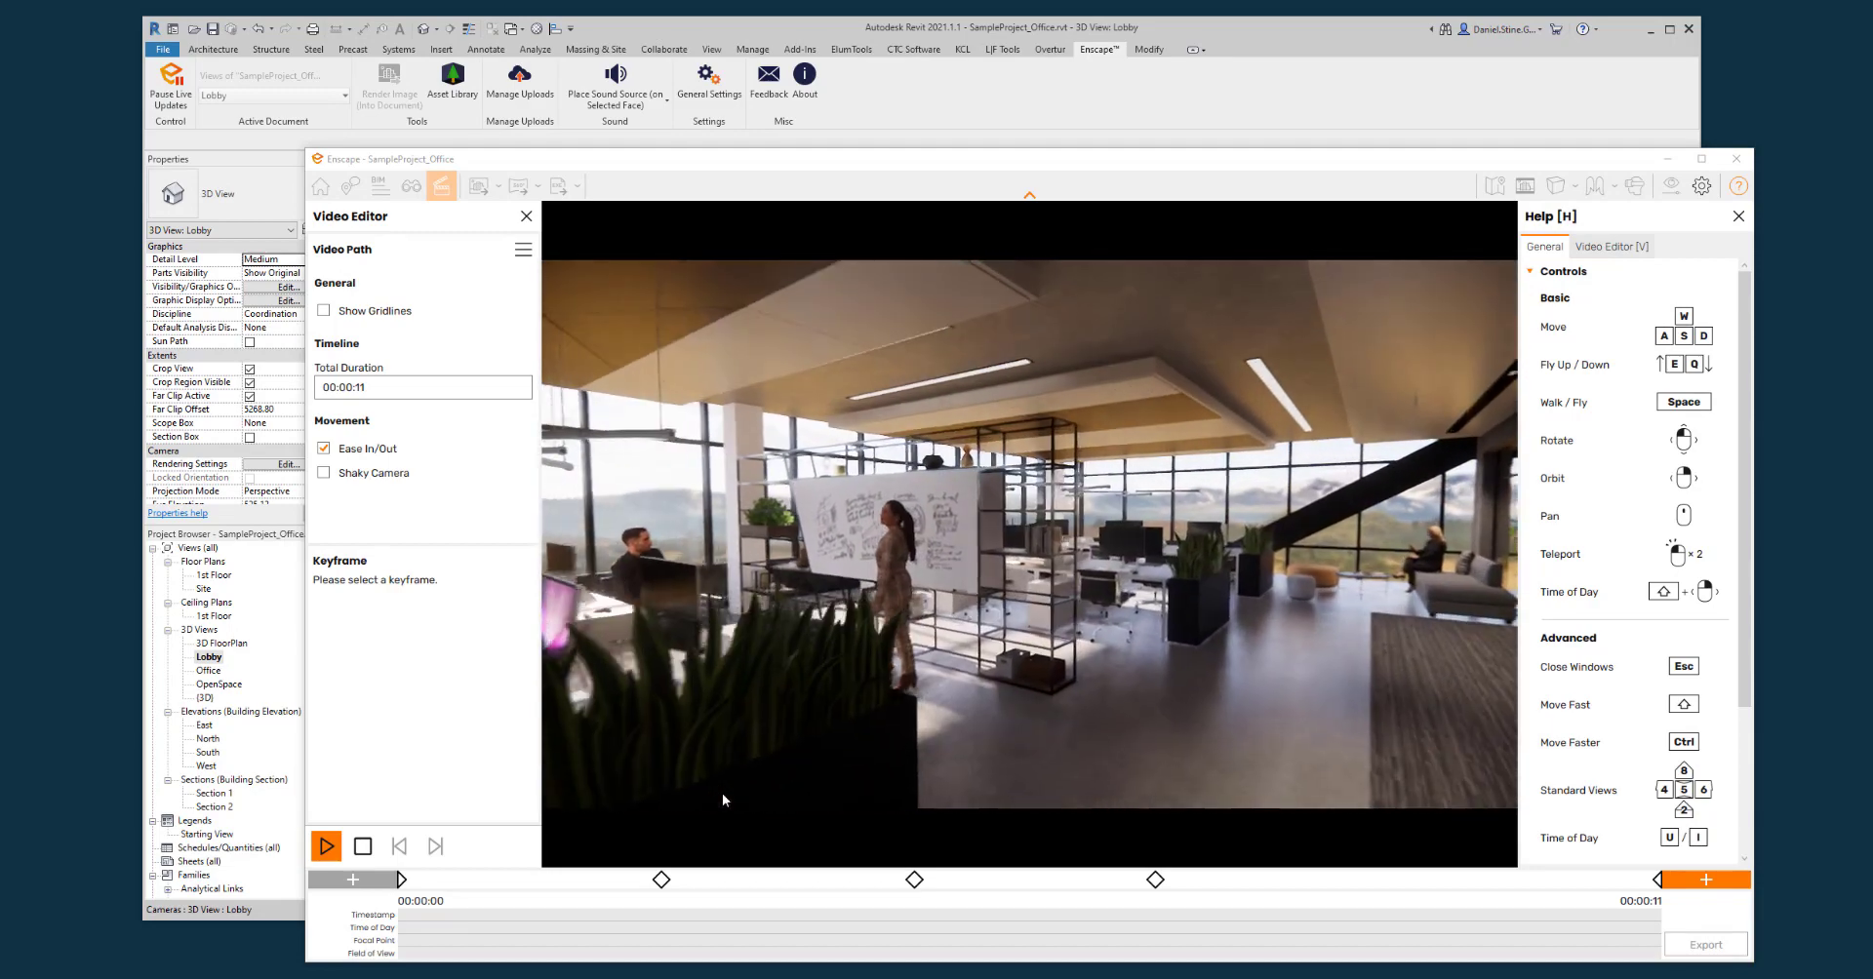
{"action": "left_click", "coordinate": [326, 846]}
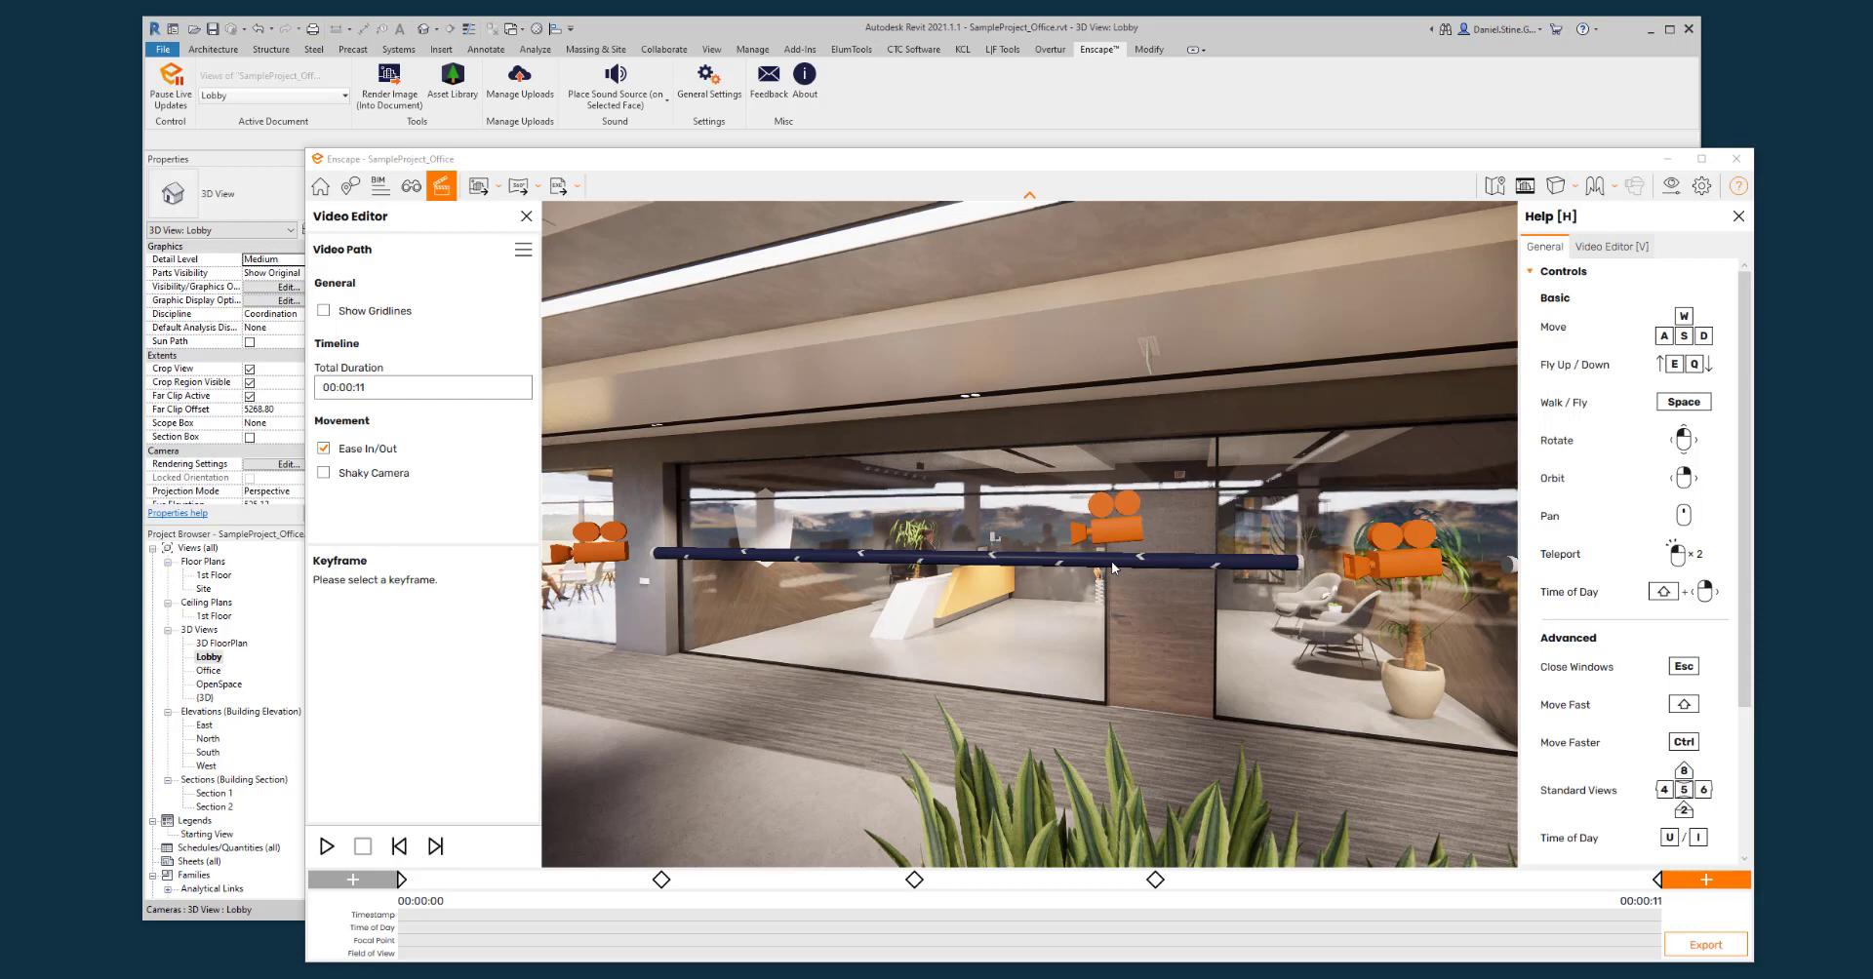
- Insert a sixth keyframe from a new camera position near the path's end
{"action": "left_click", "coordinate": [1300, 880]}
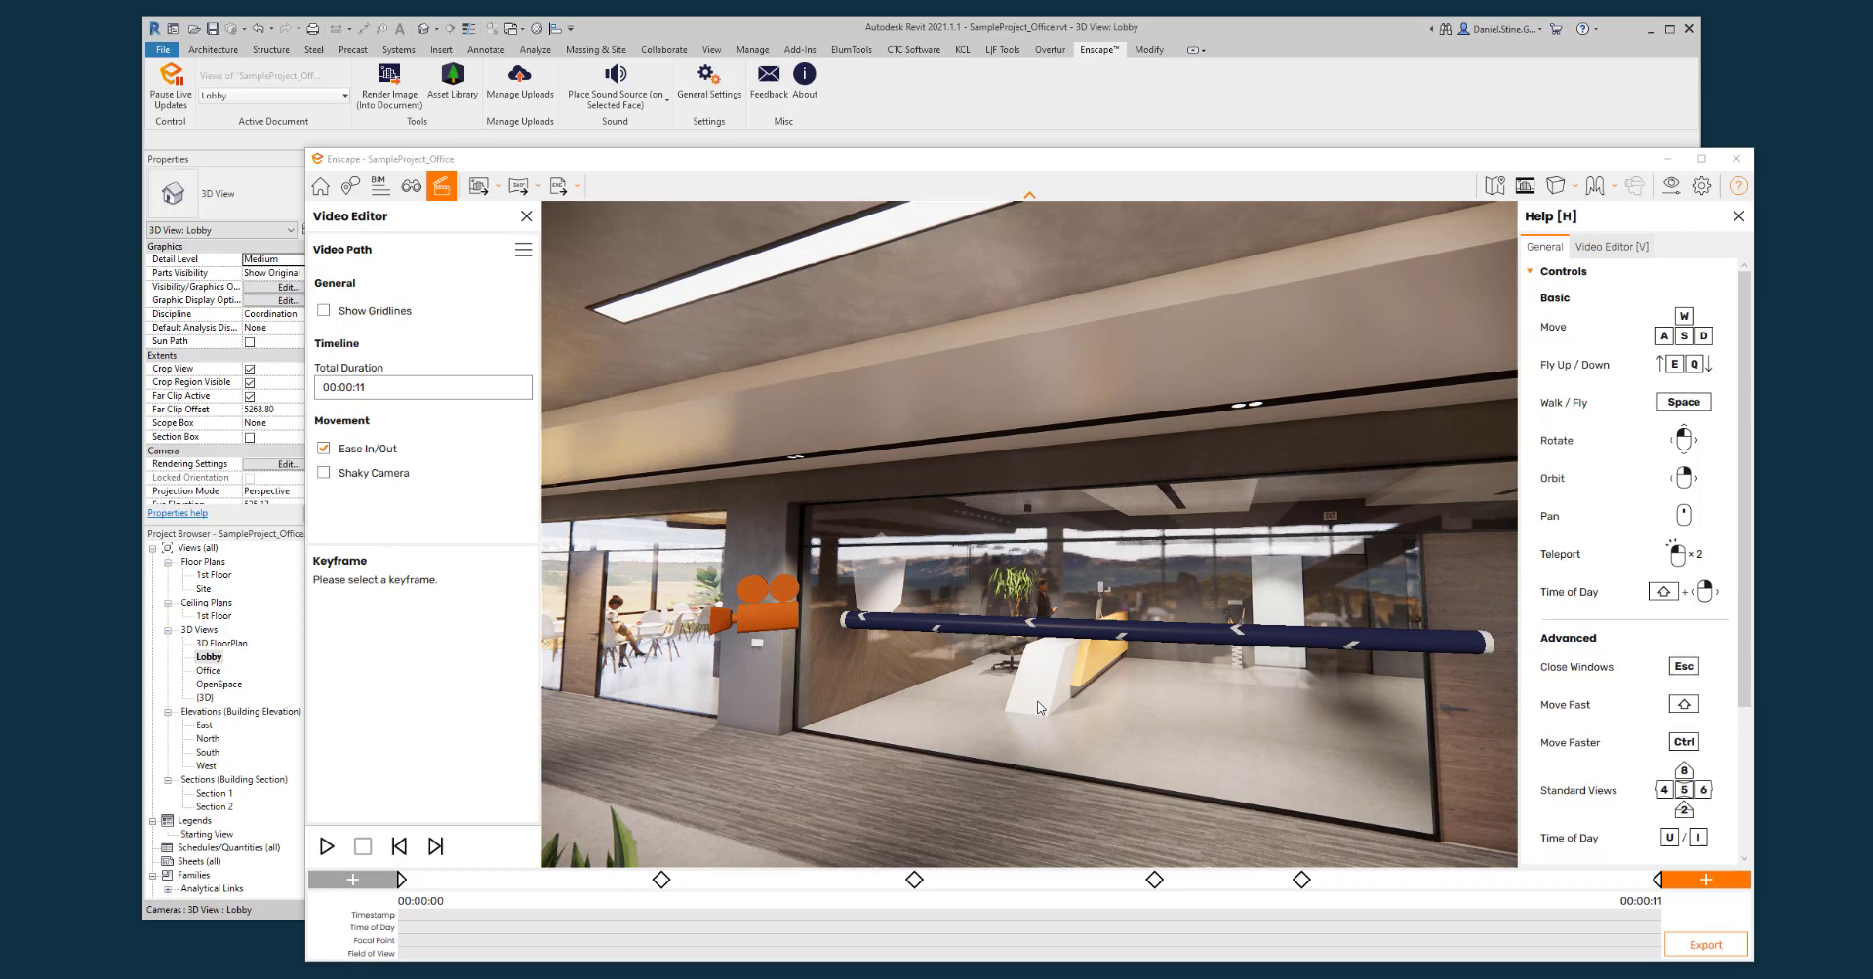
{"action": "mouse_move", "coordinate": [1073, 702]}
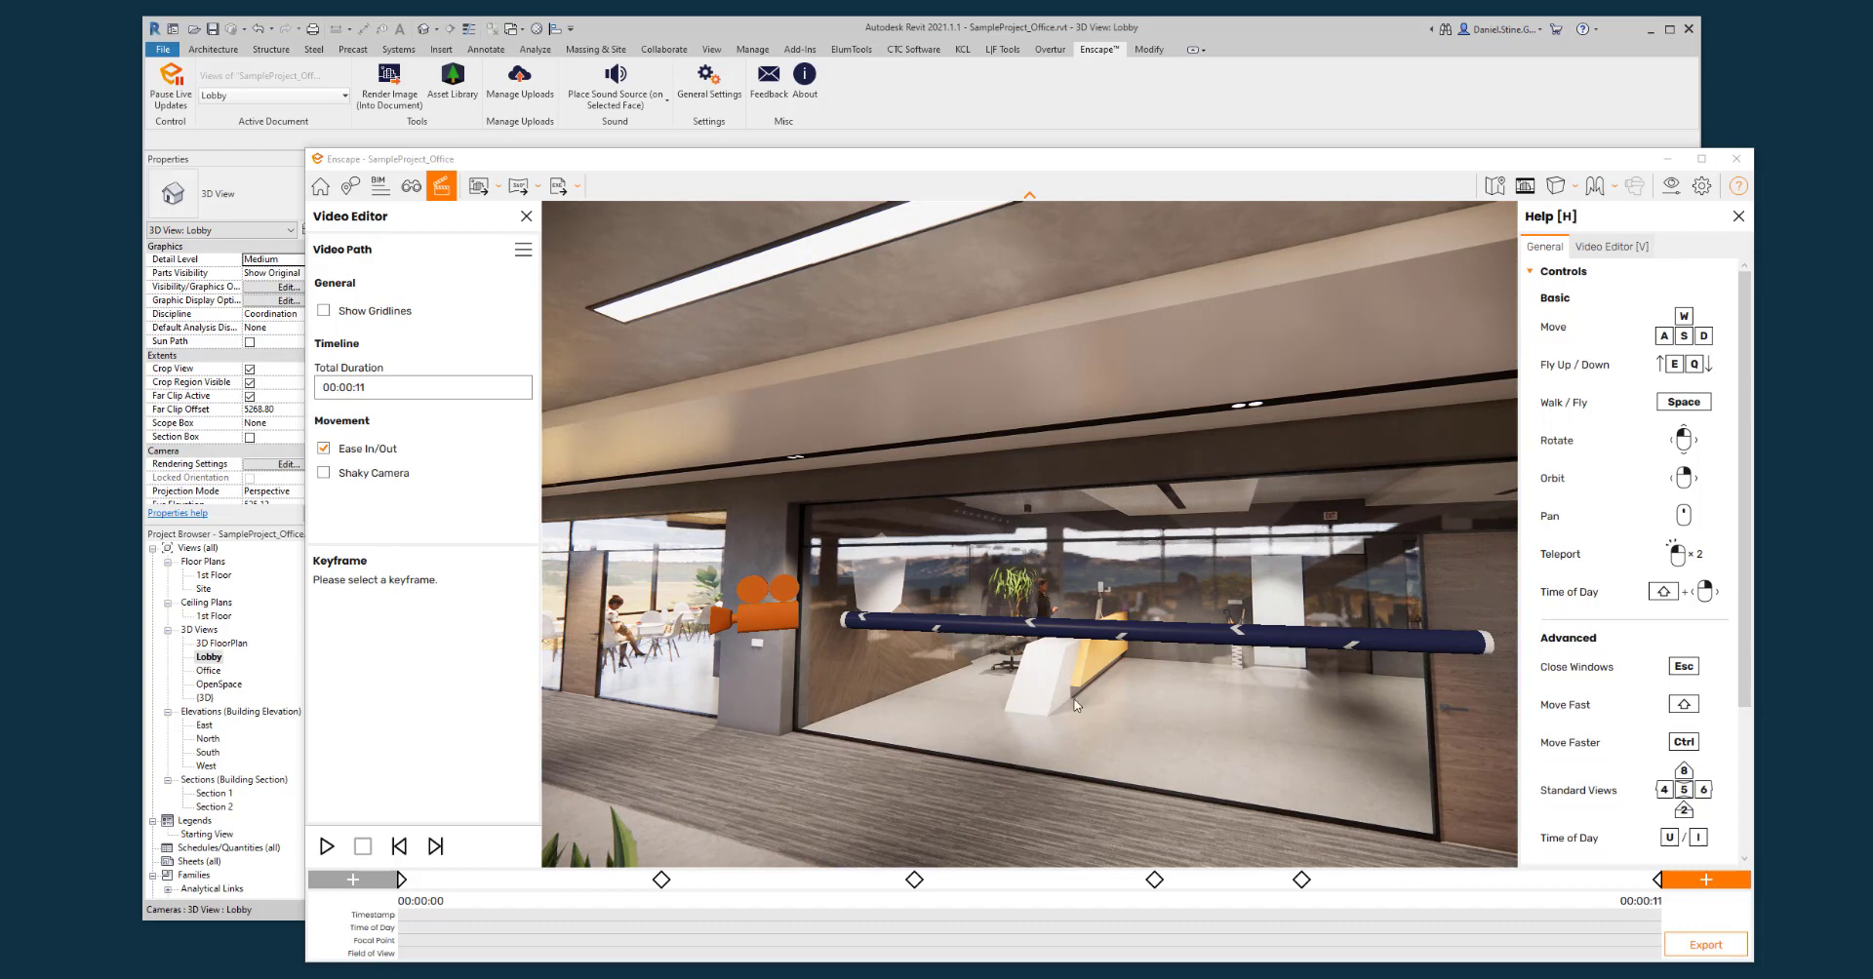
{"action": "mouse_move", "coordinate": [1135, 699]}
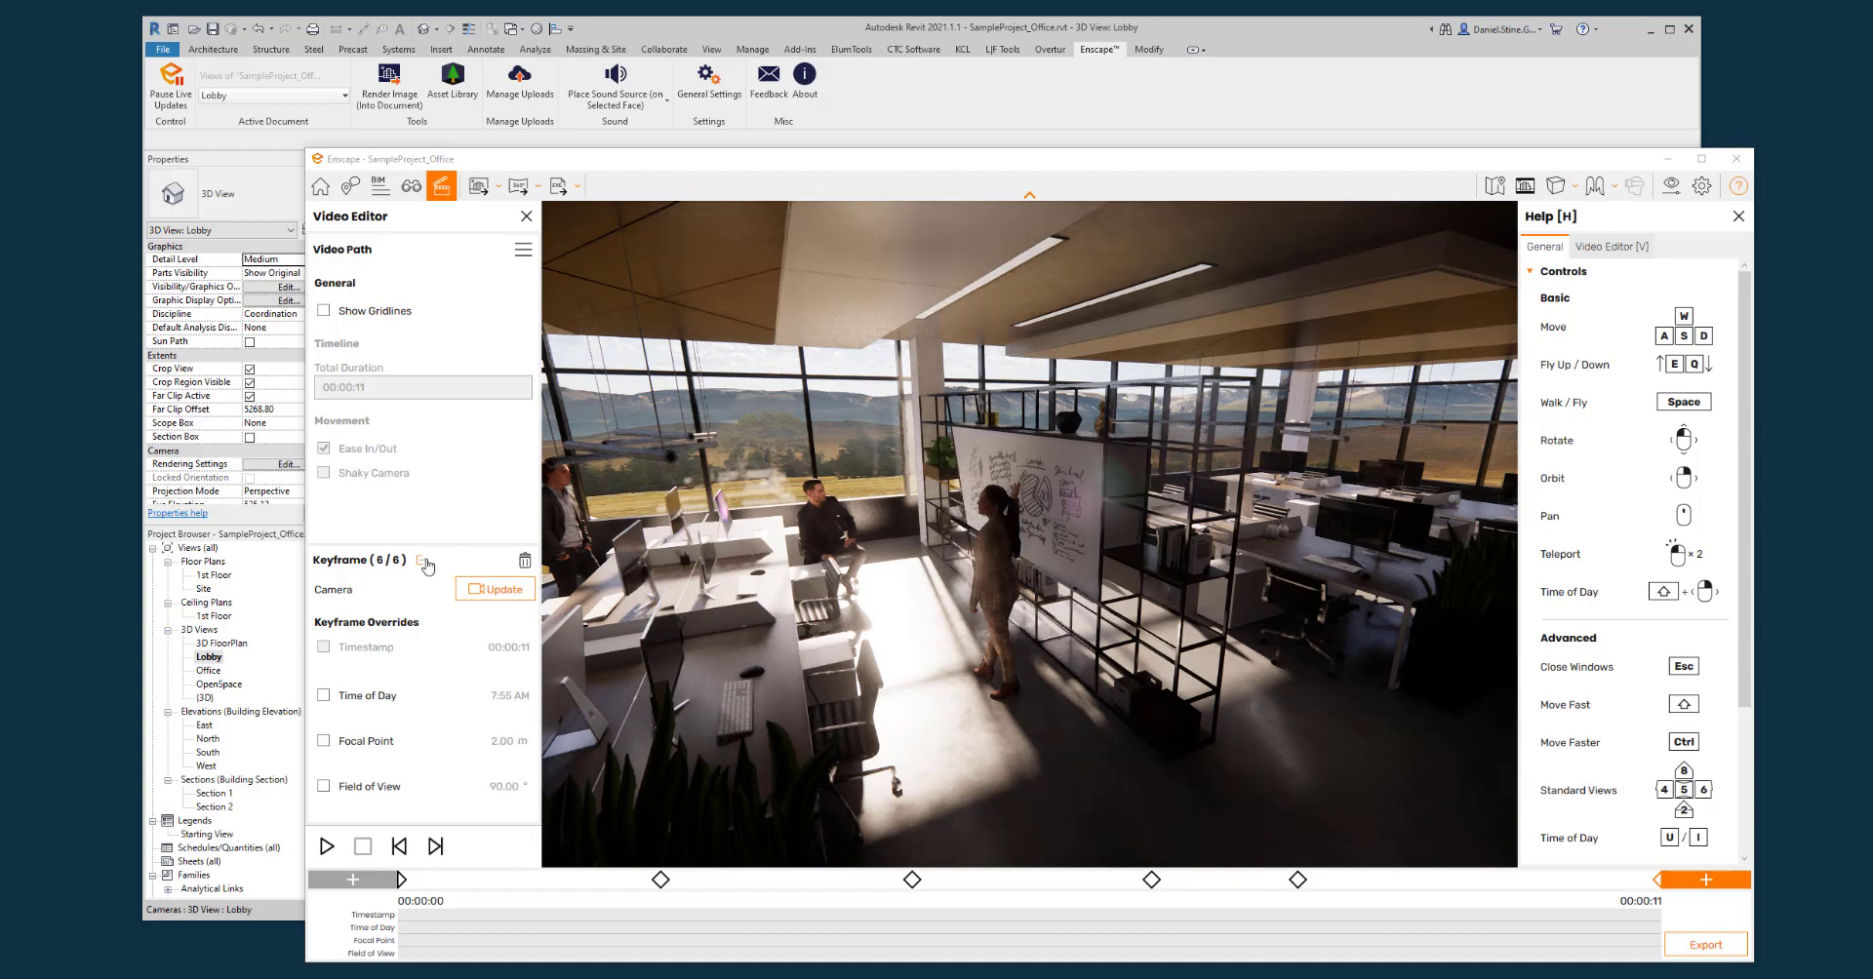
- Update keyframe 6 to the open-plan office view with the whiteboard
{"action": "left_click", "coordinate": [427, 559]}
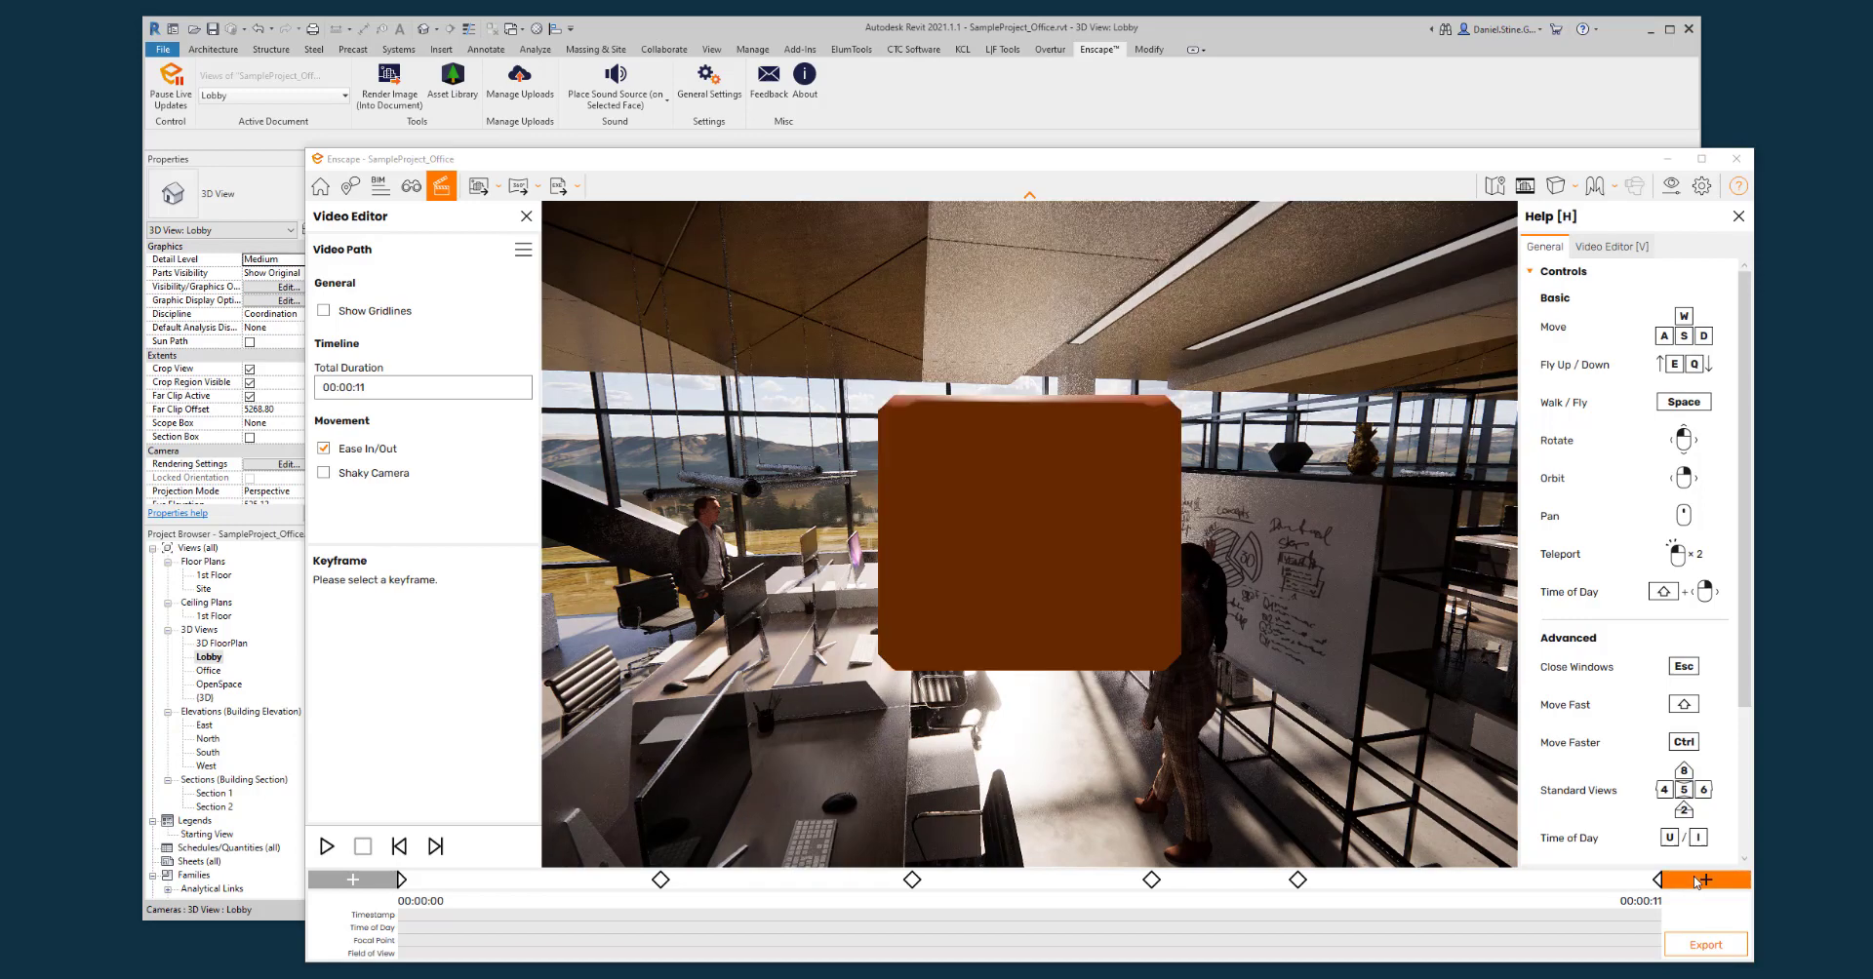
- Add a seventh keyframe at the end of the path, extending it to 12 seconds
{"action": "left_click", "coordinate": [1700, 879]}
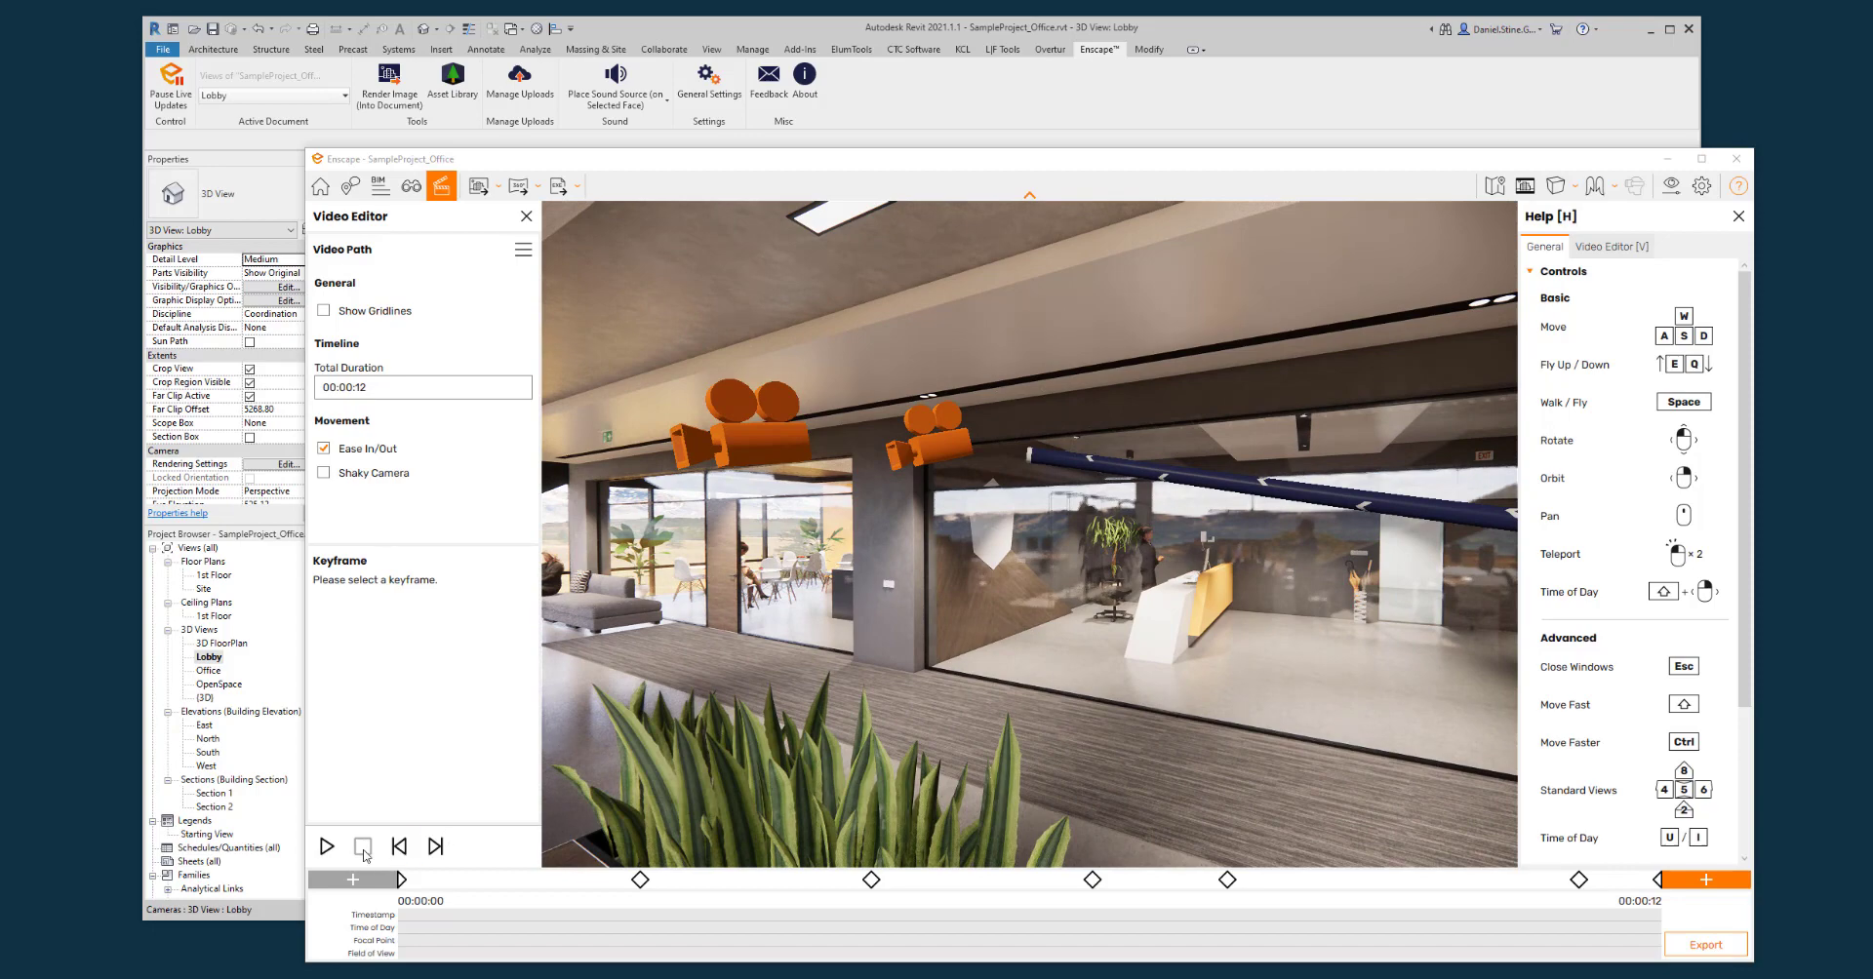
{"action": "left_click", "coordinate": [326, 846]}
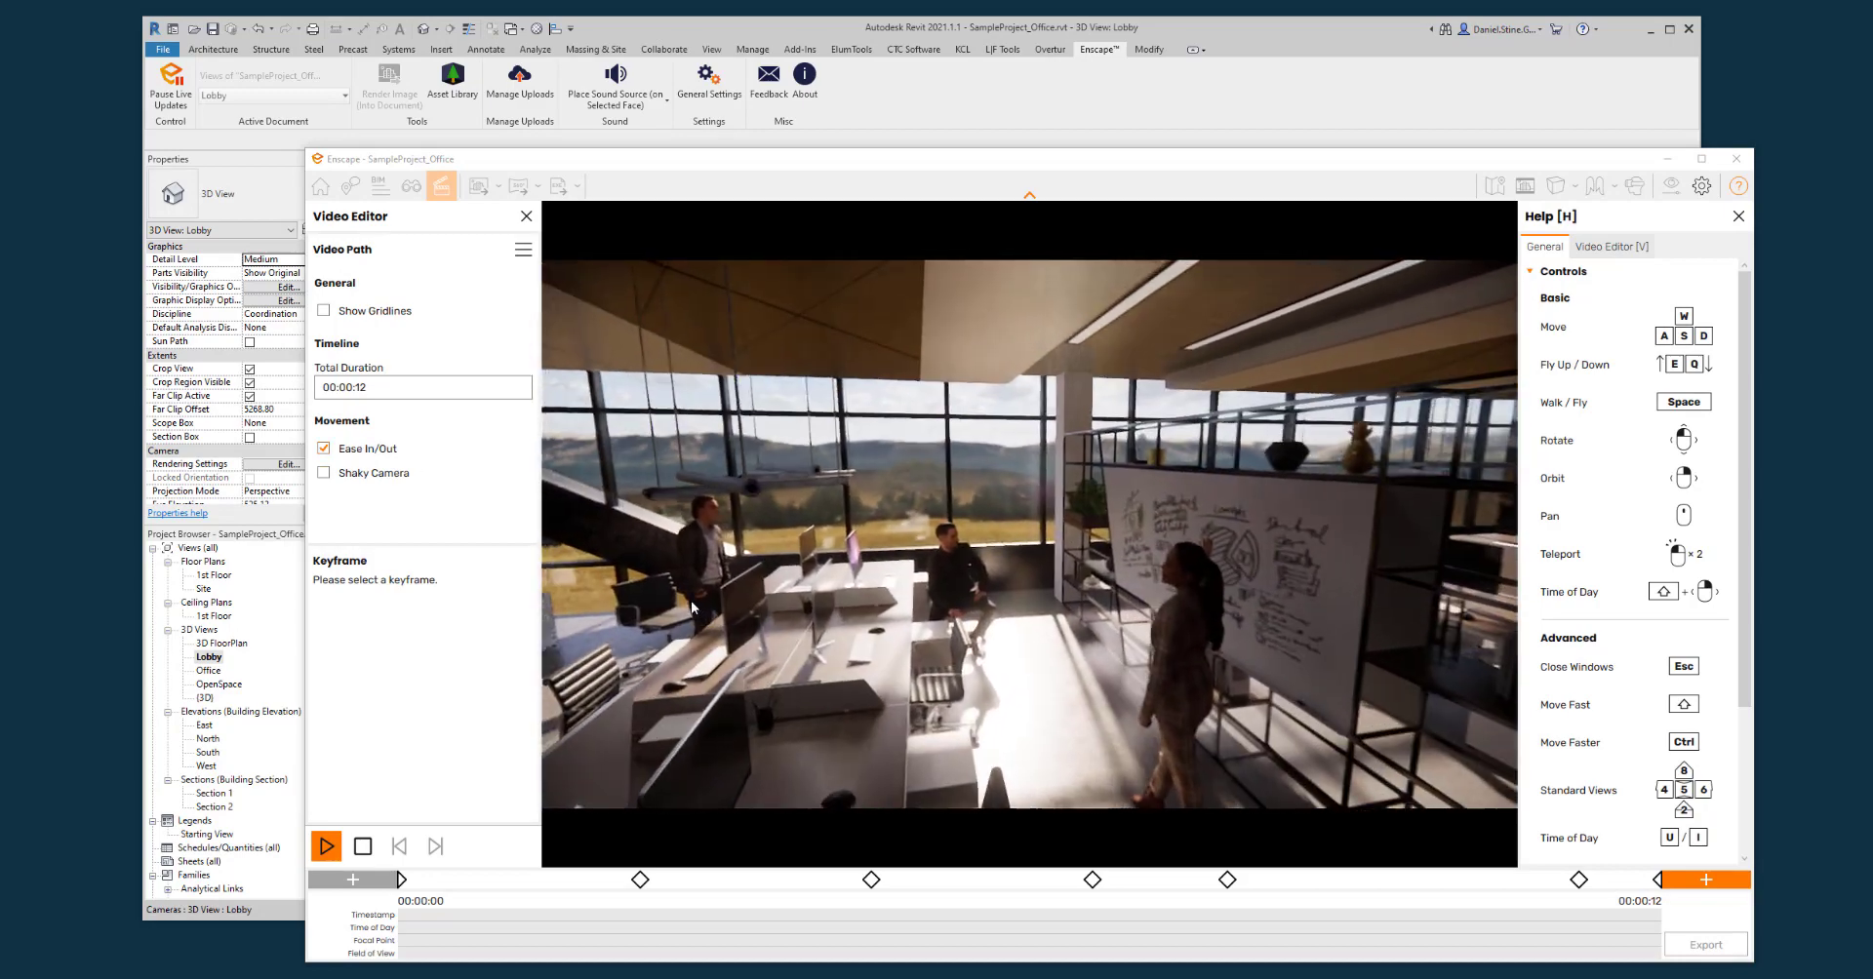
{"action": "left_click", "coordinate": [326, 846]}
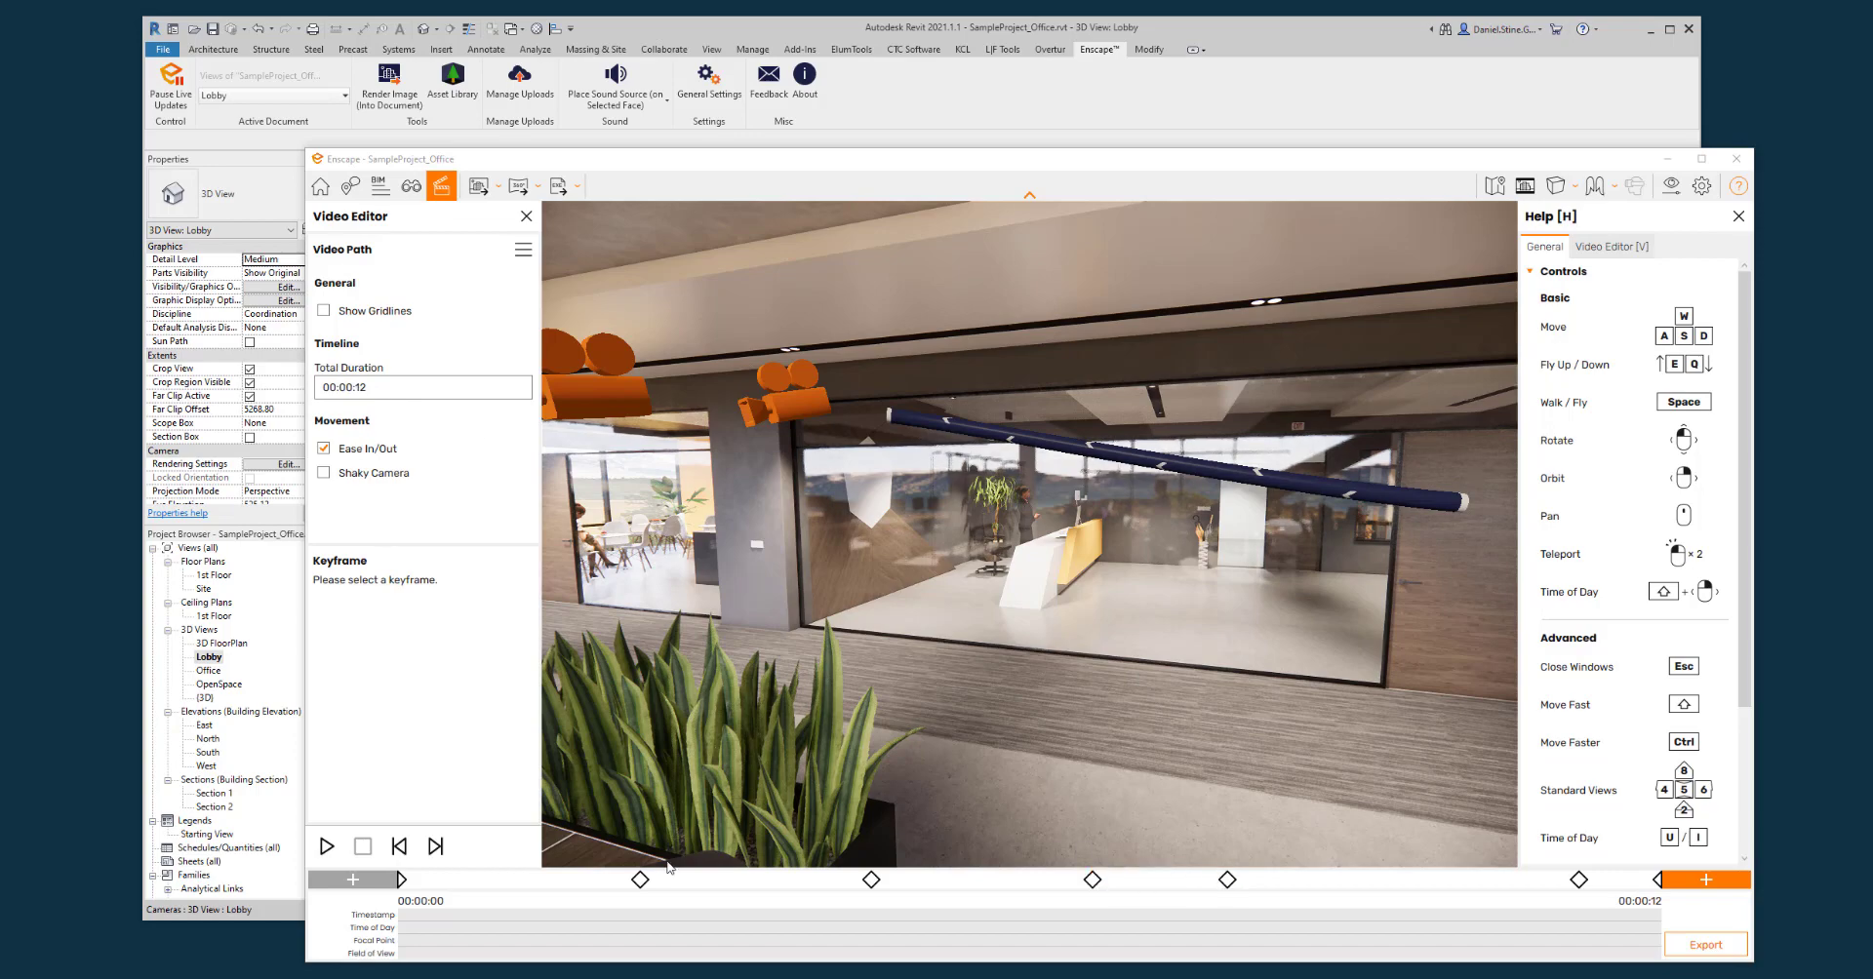
{"action": "left_click", "coordinate": [1579, 879]}
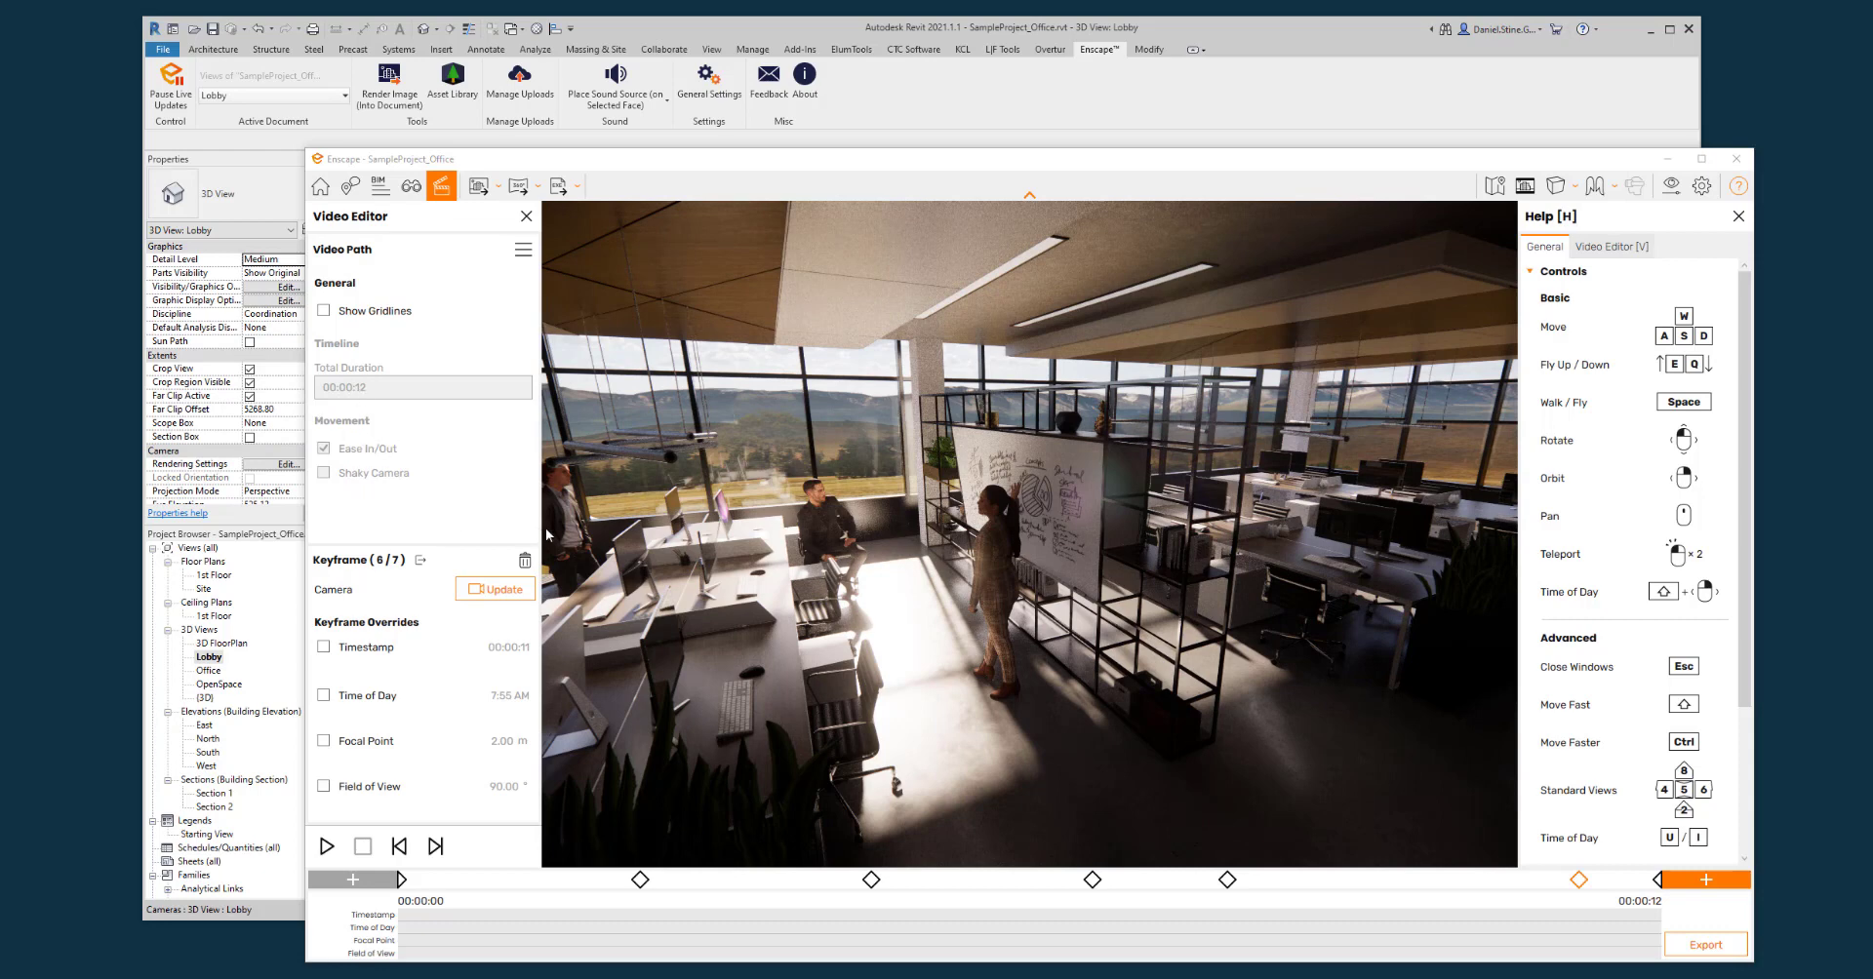
{"action": "mouse_move", "coordinate": [1469, 839]}
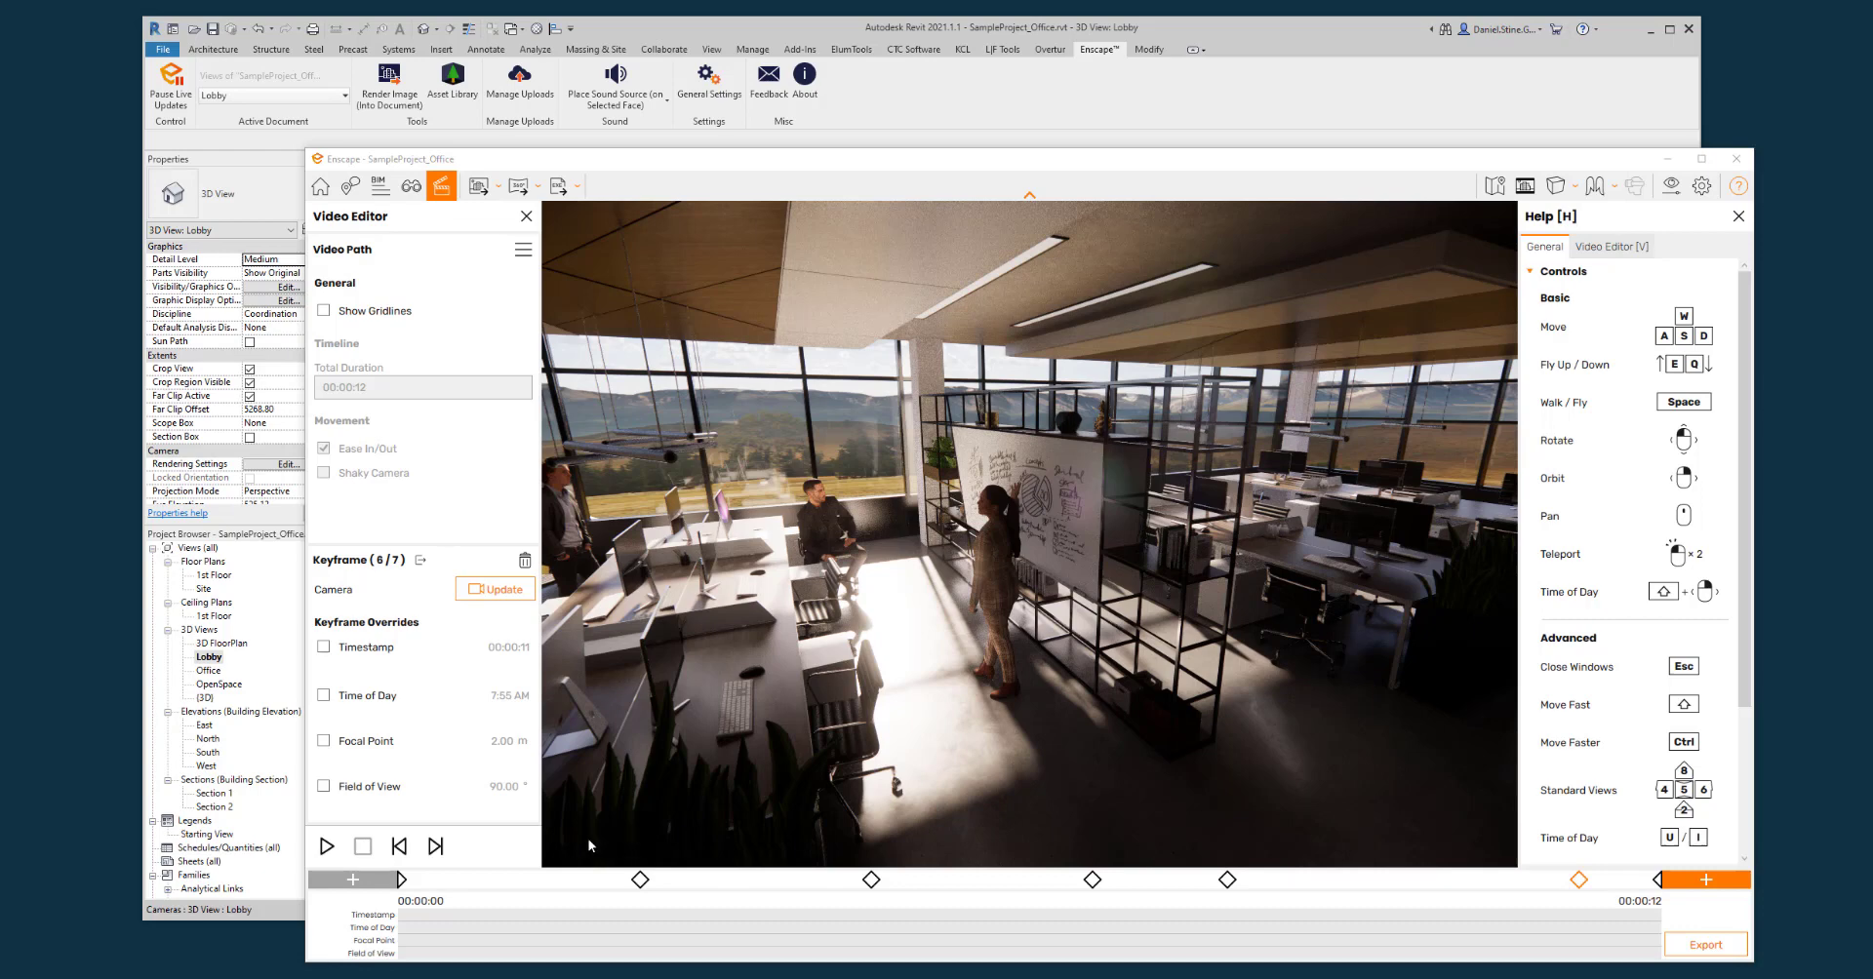
{"action": "mouse_move", "coordinate": [1379, 857]}
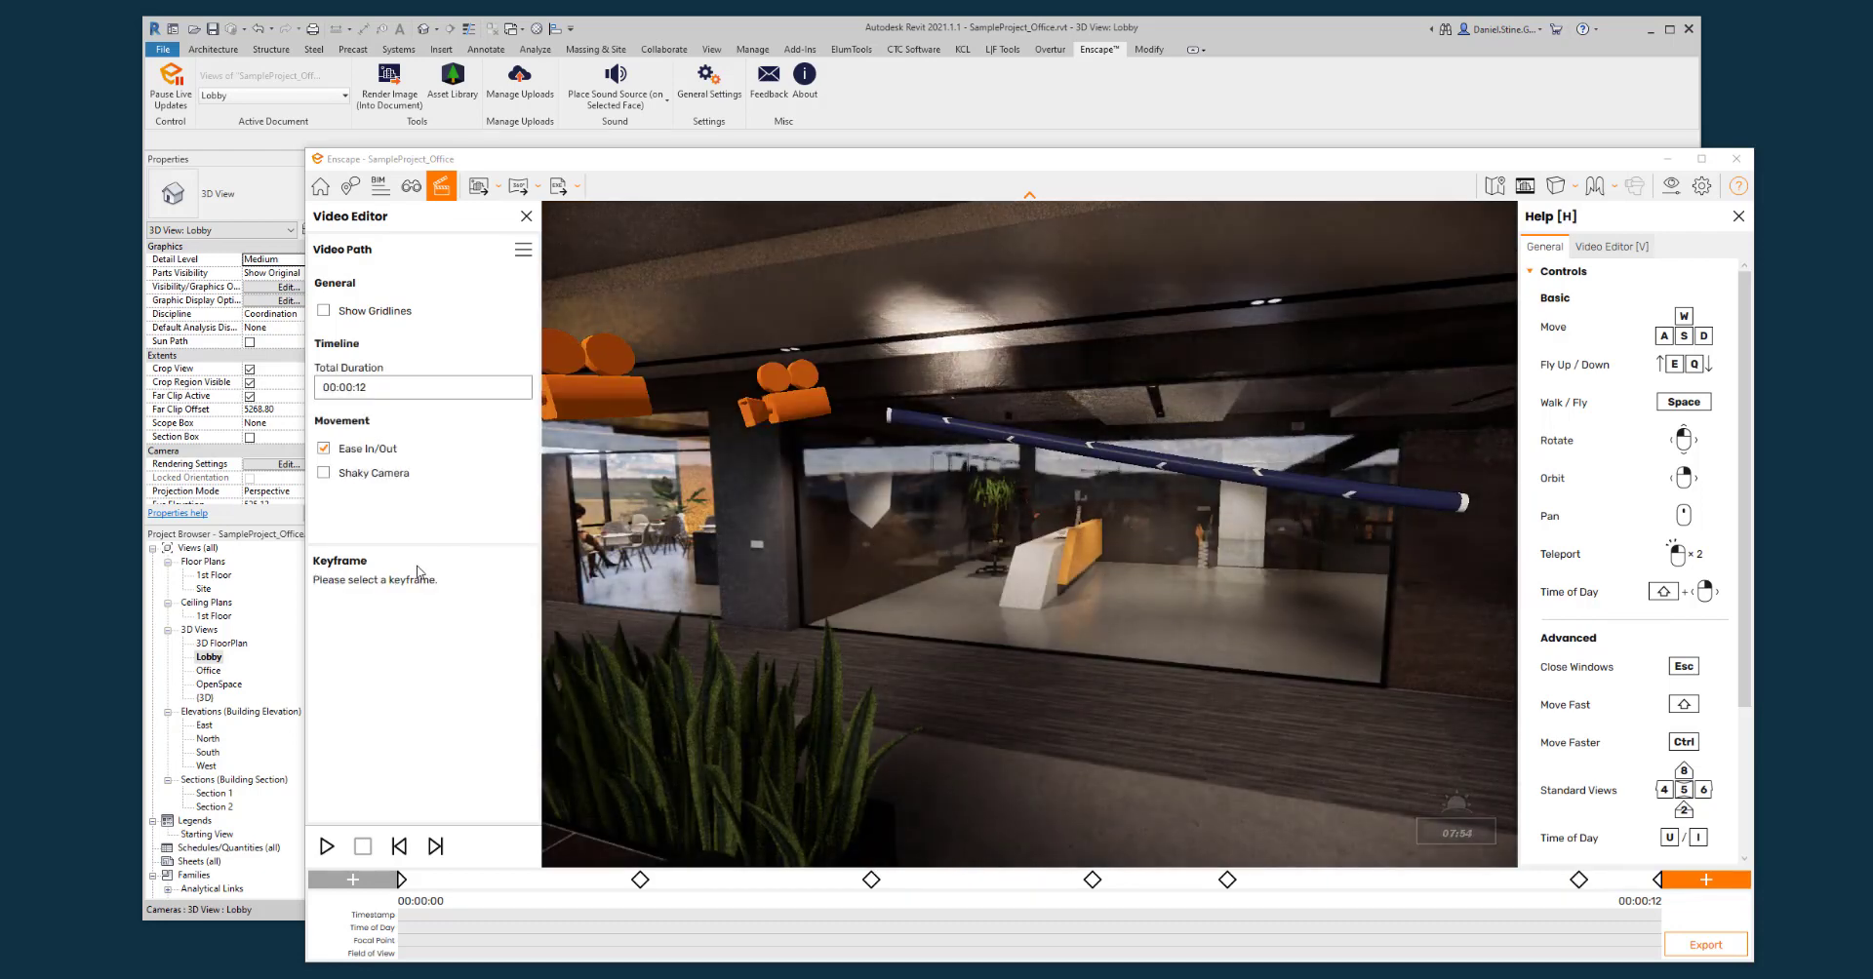
- Set the total duration to 20 seconds and play a preview of the path
{"action": "left_click", "coordinate": [421, 388]}
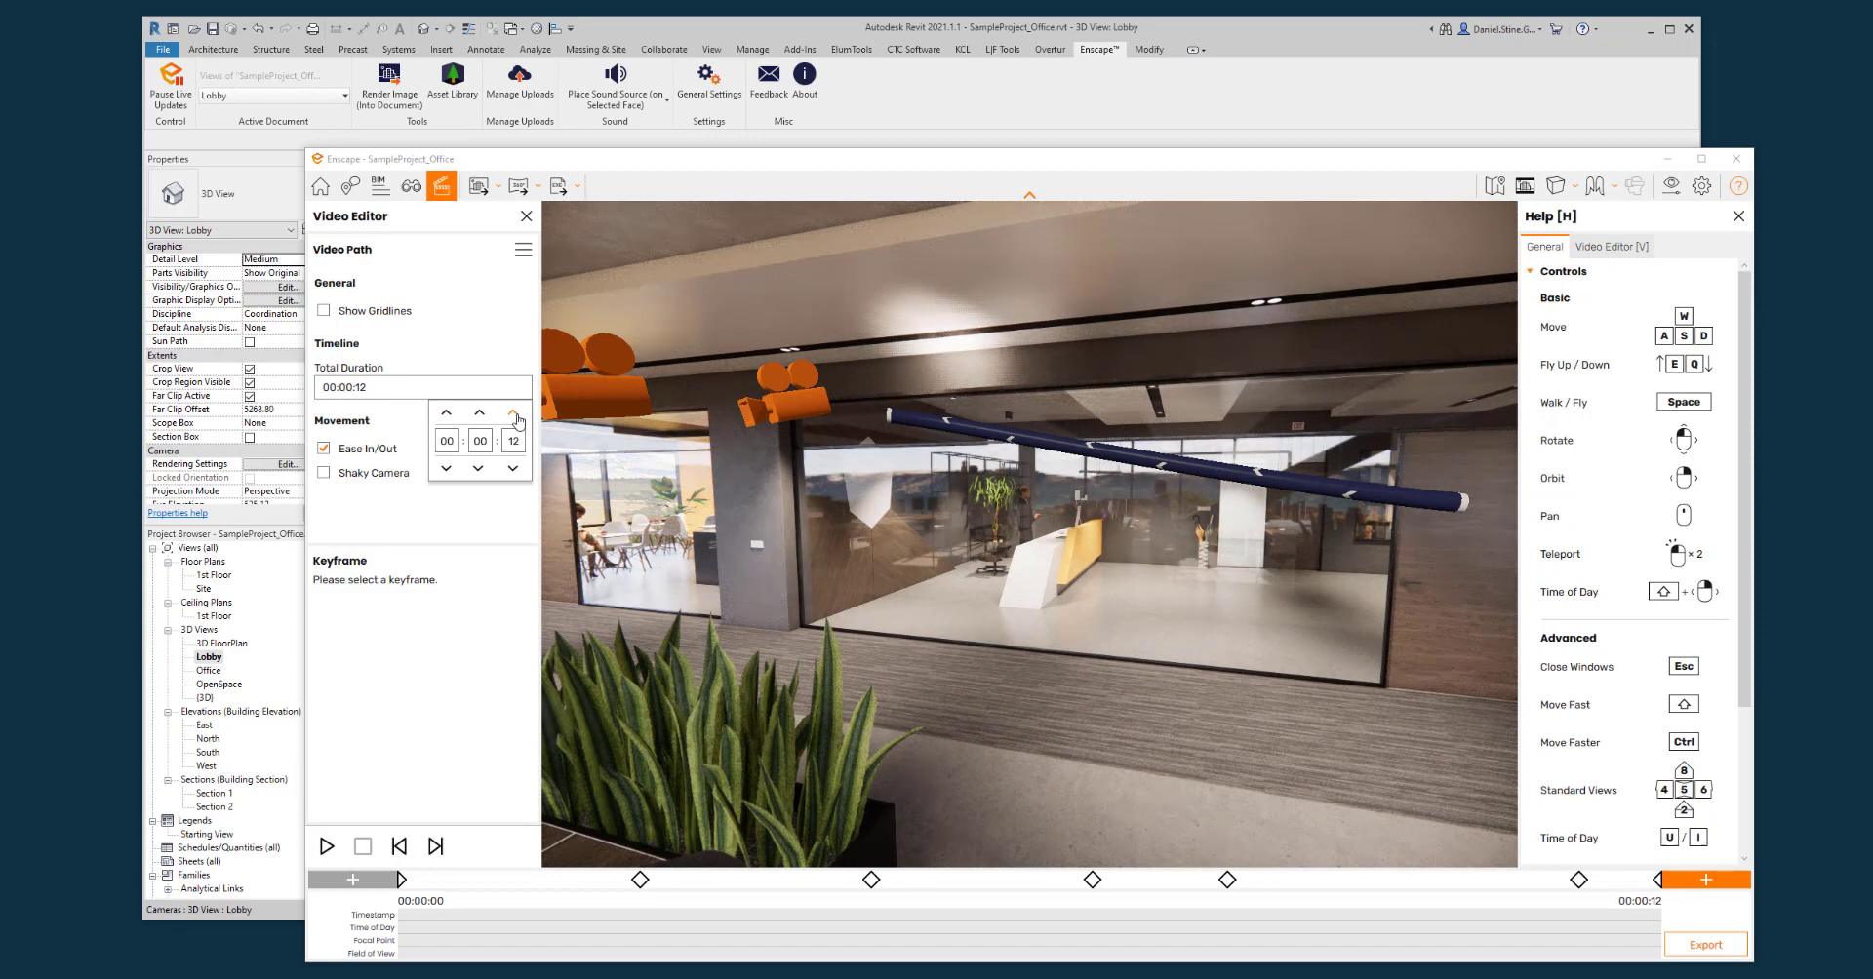
{"action": "left_click", "coordinate": [512, 411]}
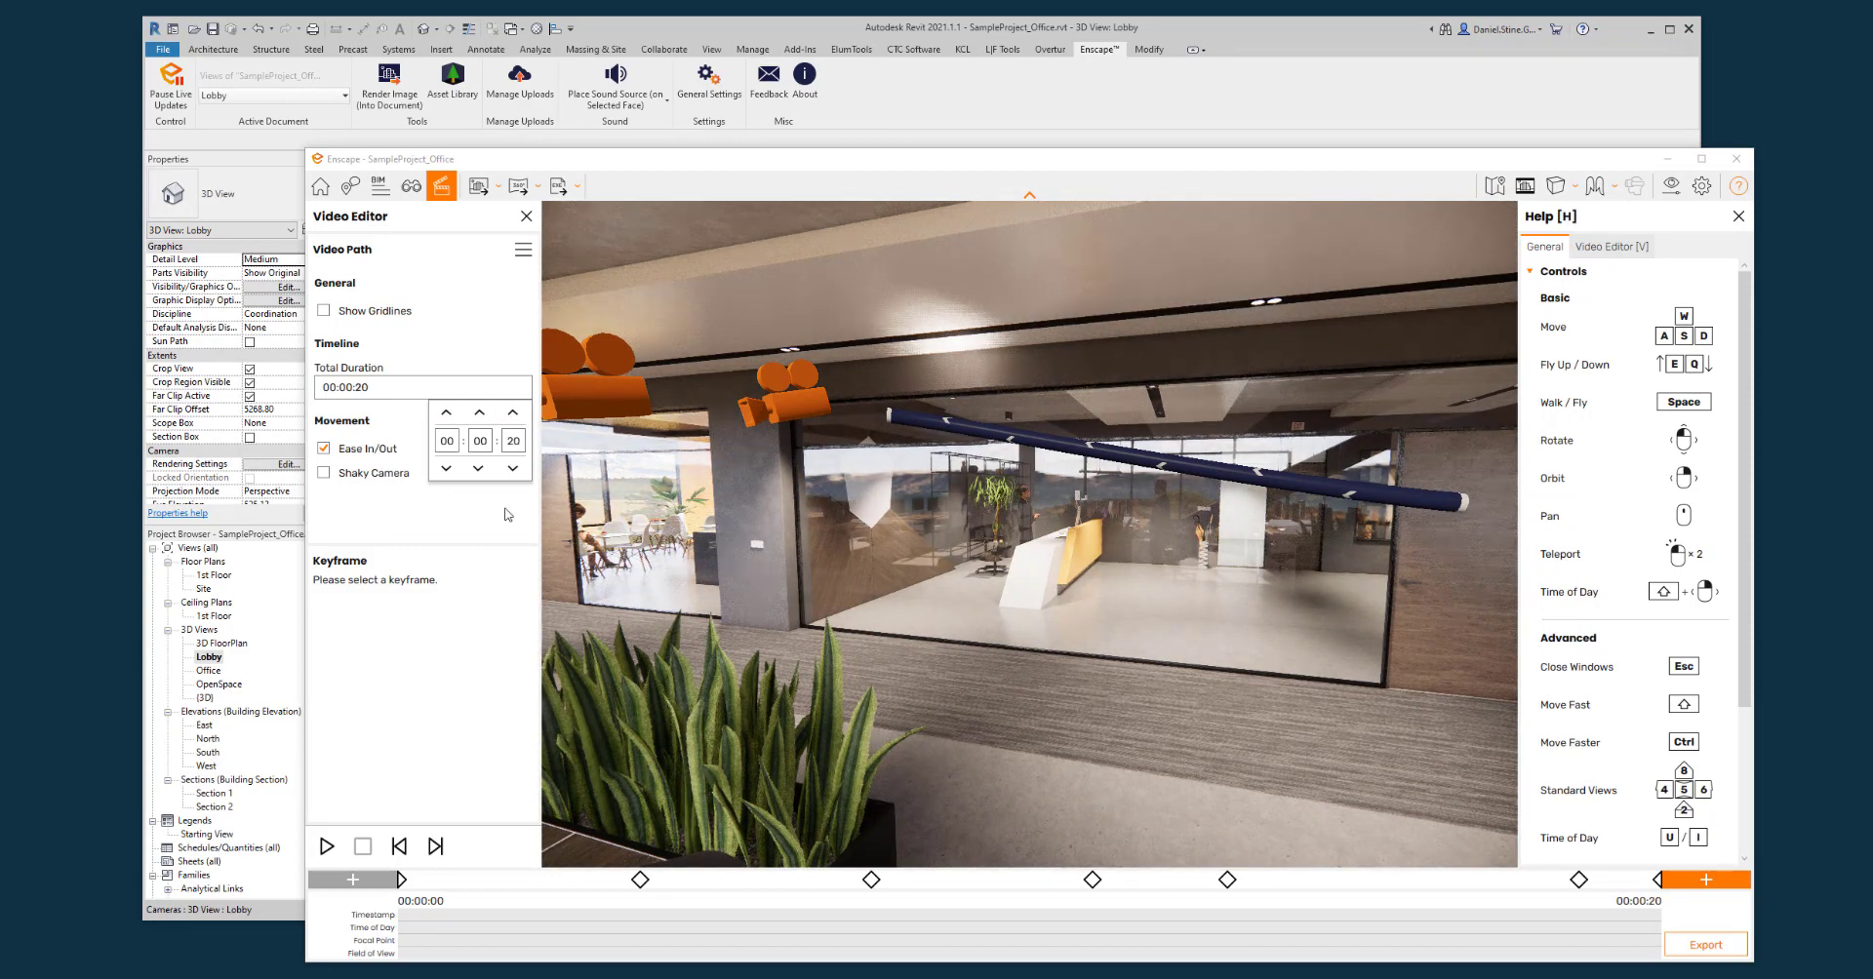
{"action": "left_click", "coordinate": [326, 846]}
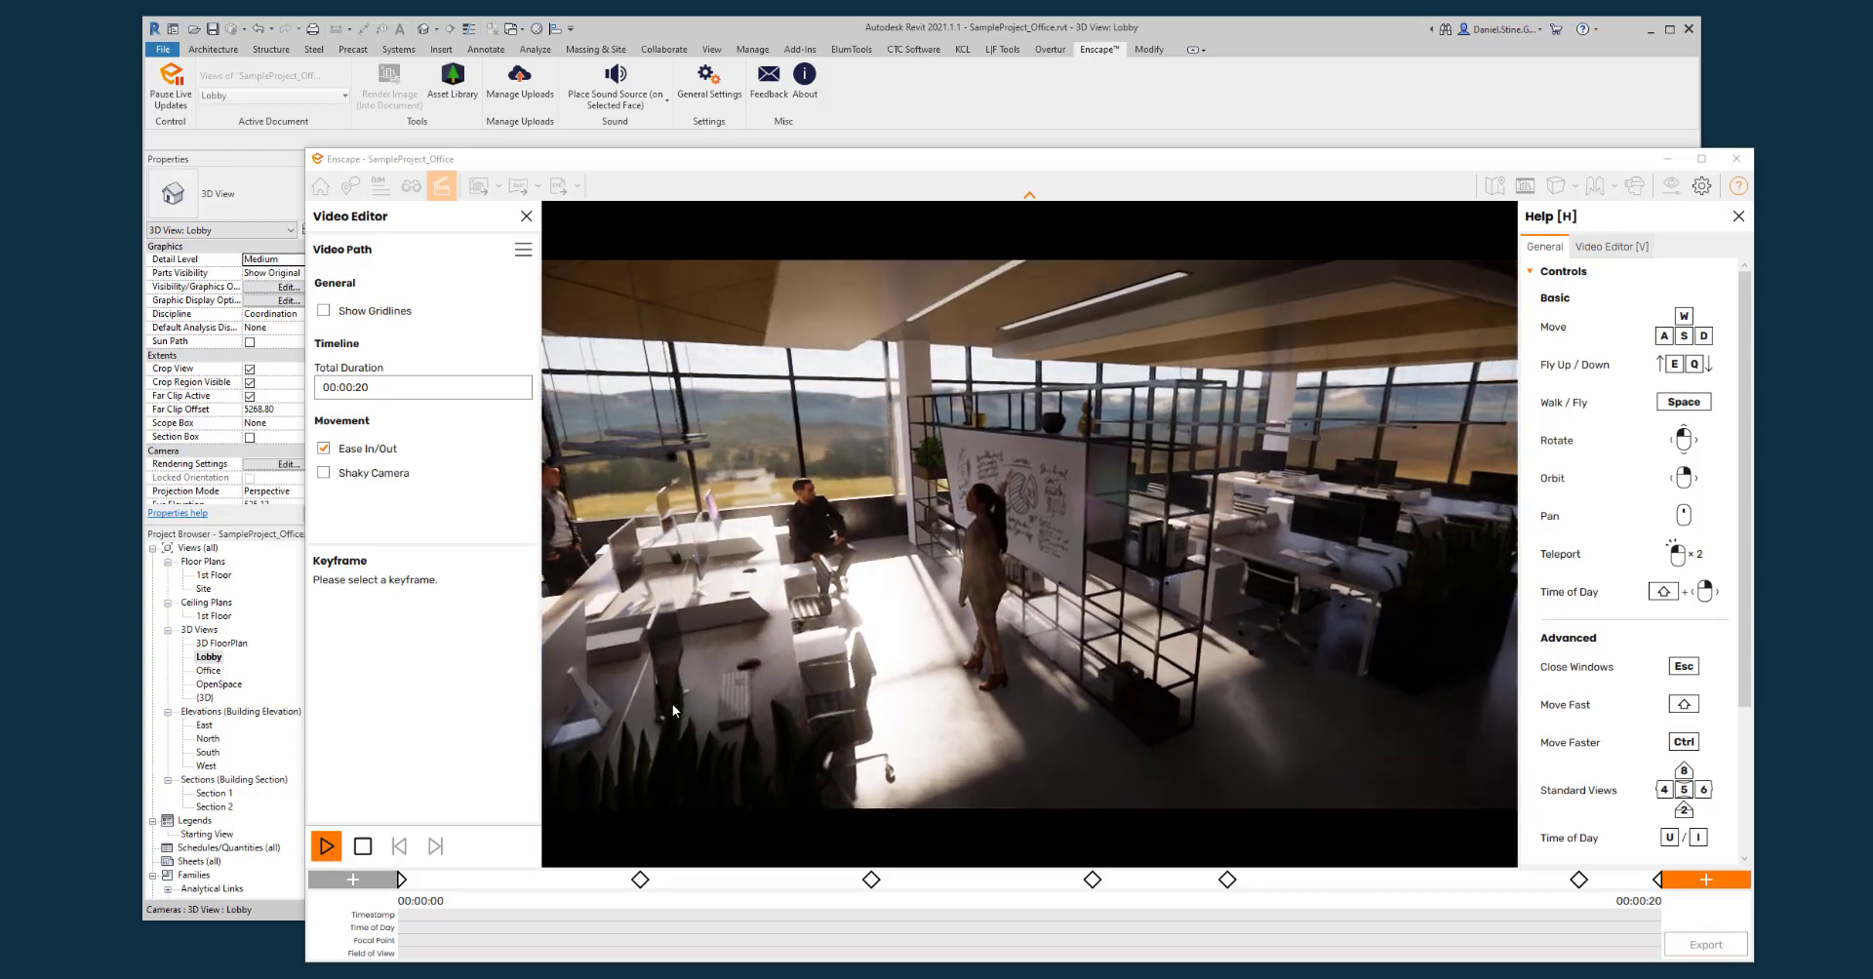
- Stop the 20-second preview and bring up the Video Path menu
{"action": "left_click", "coordinate": [324, 845]}
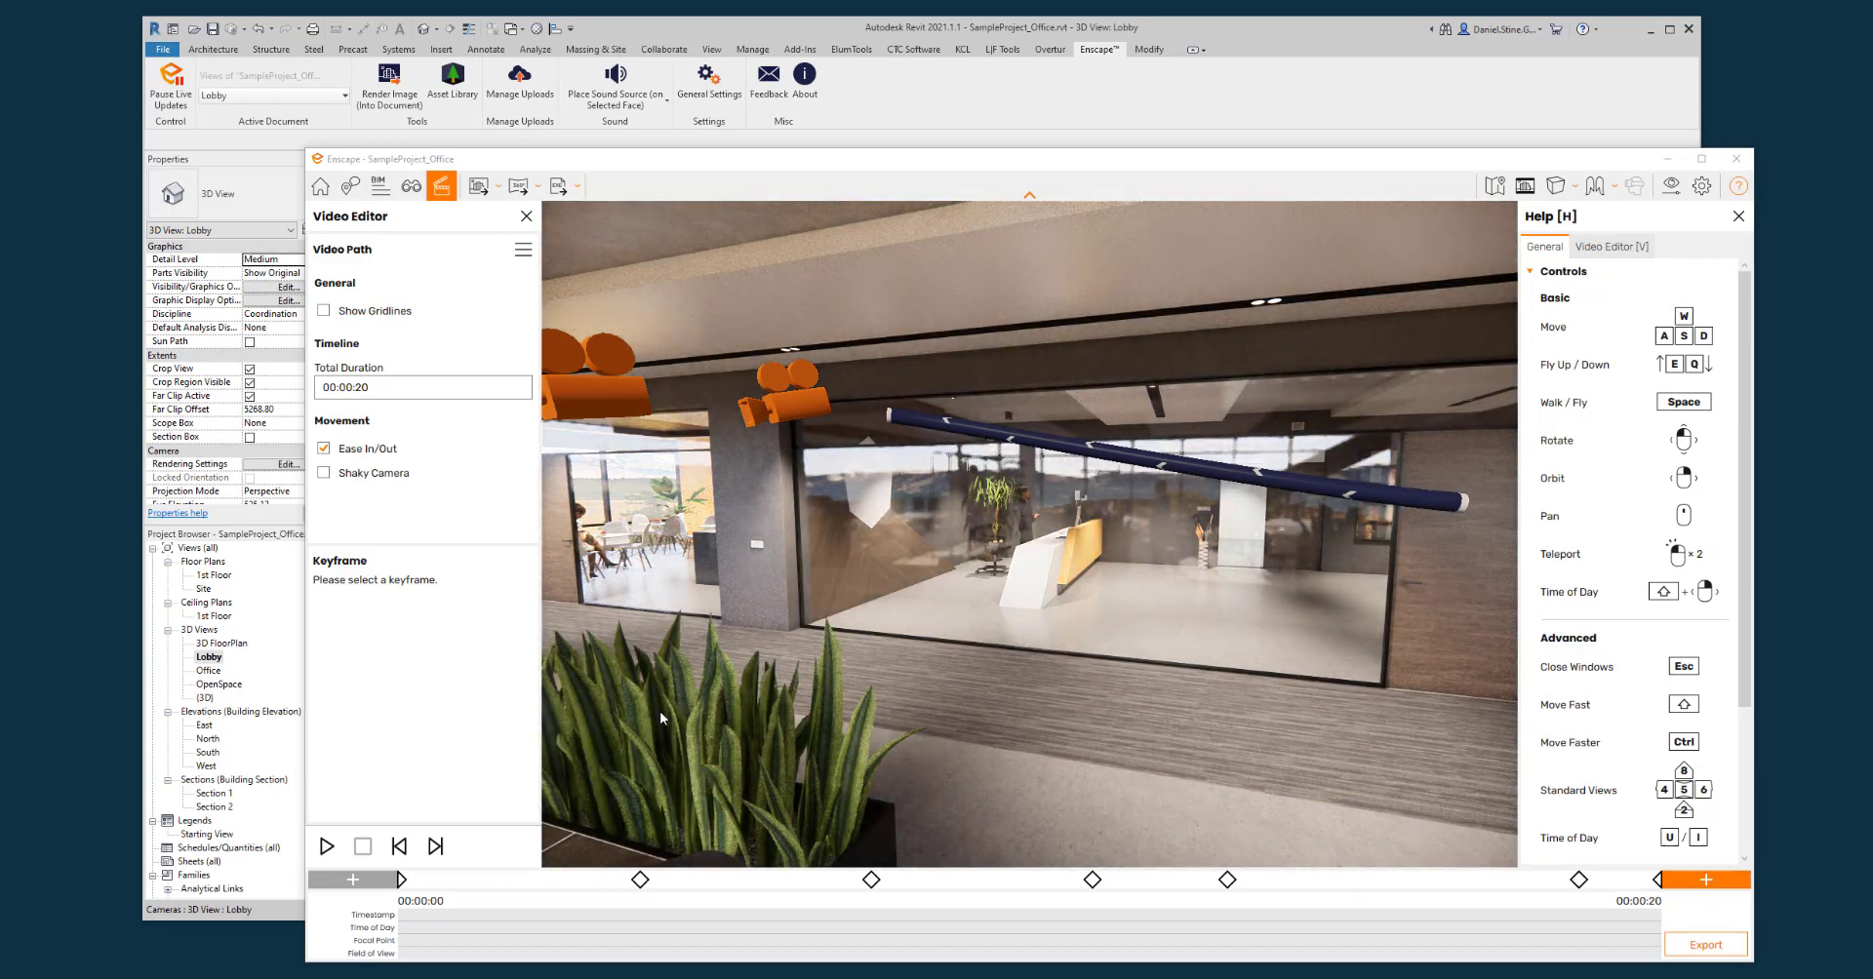
{"action": "left_click", "coordinate": [523, 250]}
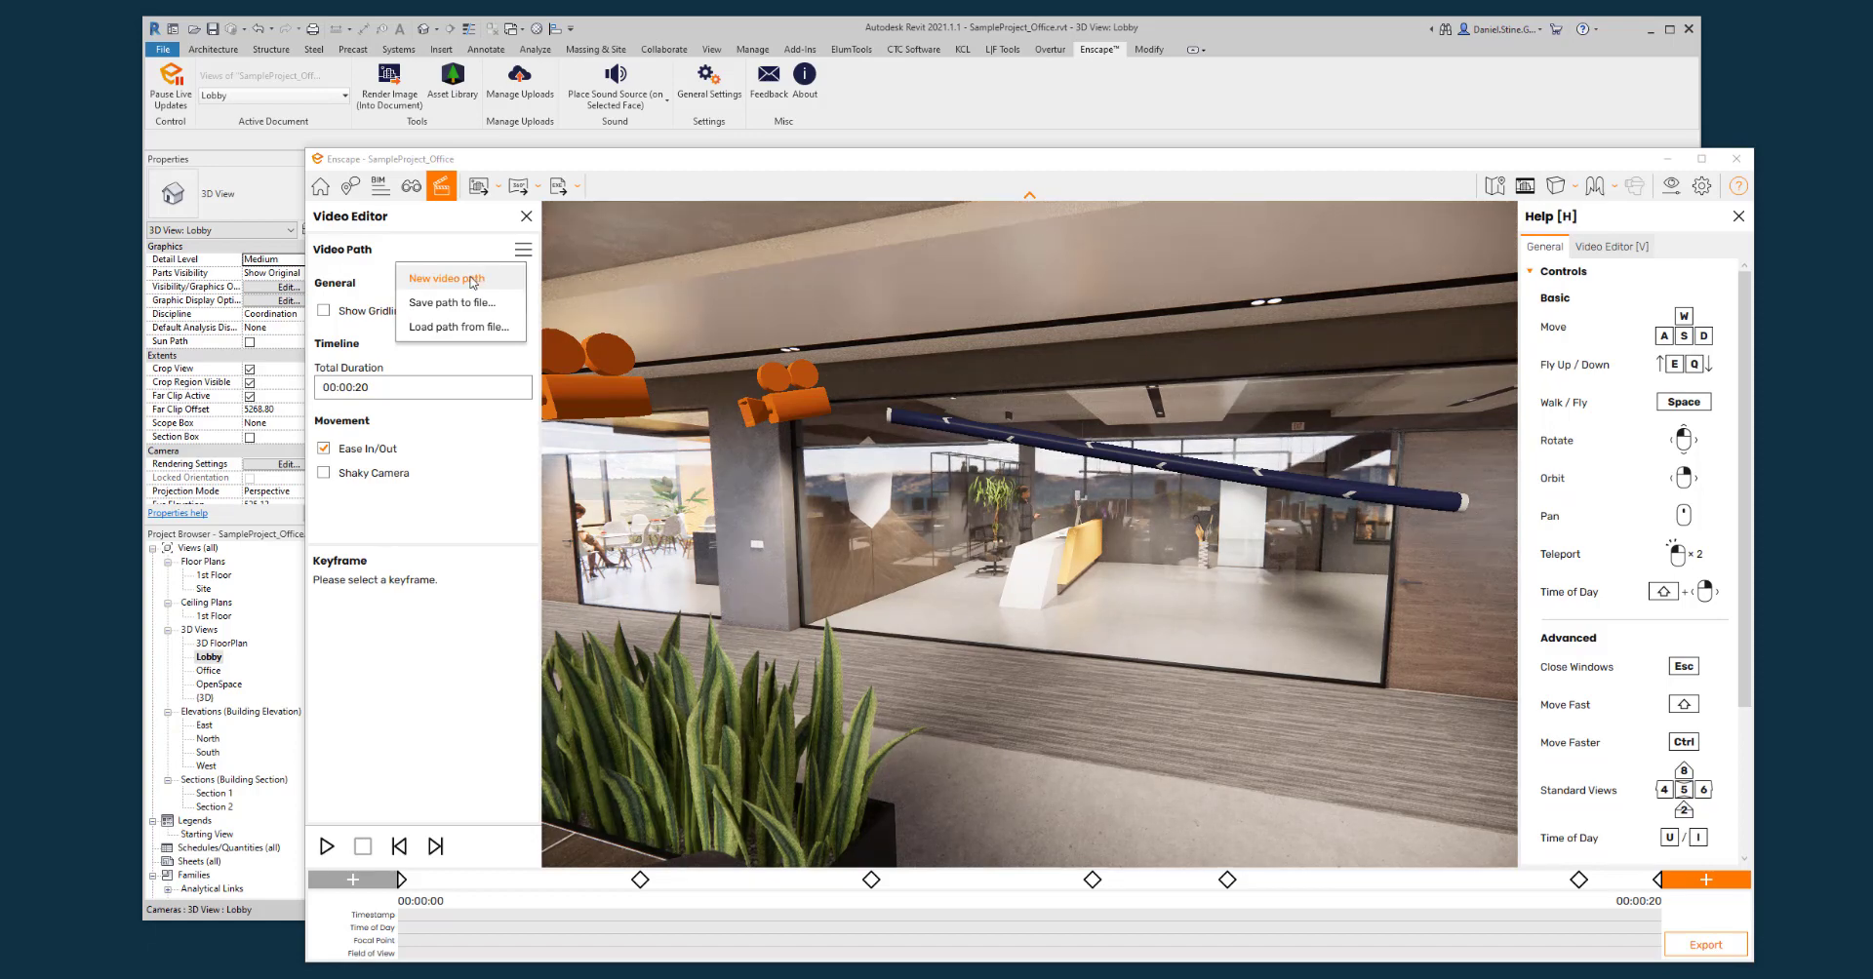
{"action": "mouse_move", "coordinate": [419, 306]}
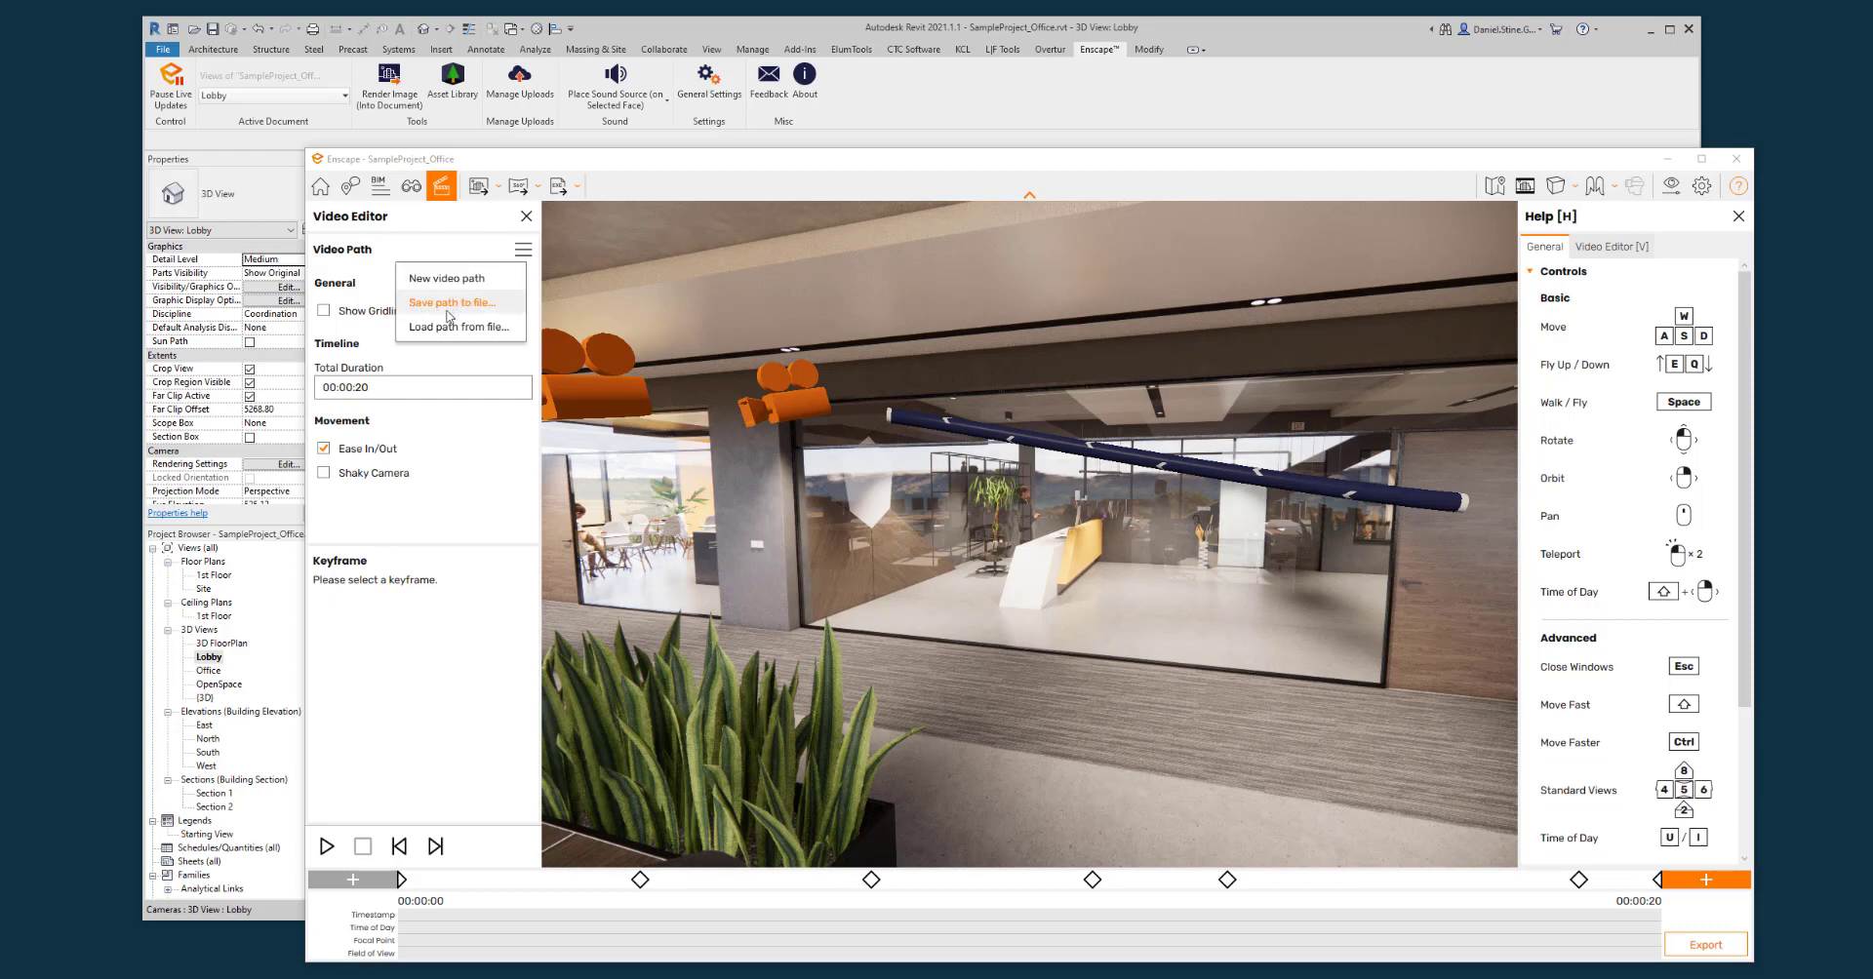
{"action": "mouse_move", "coordinate": [442, 327]}
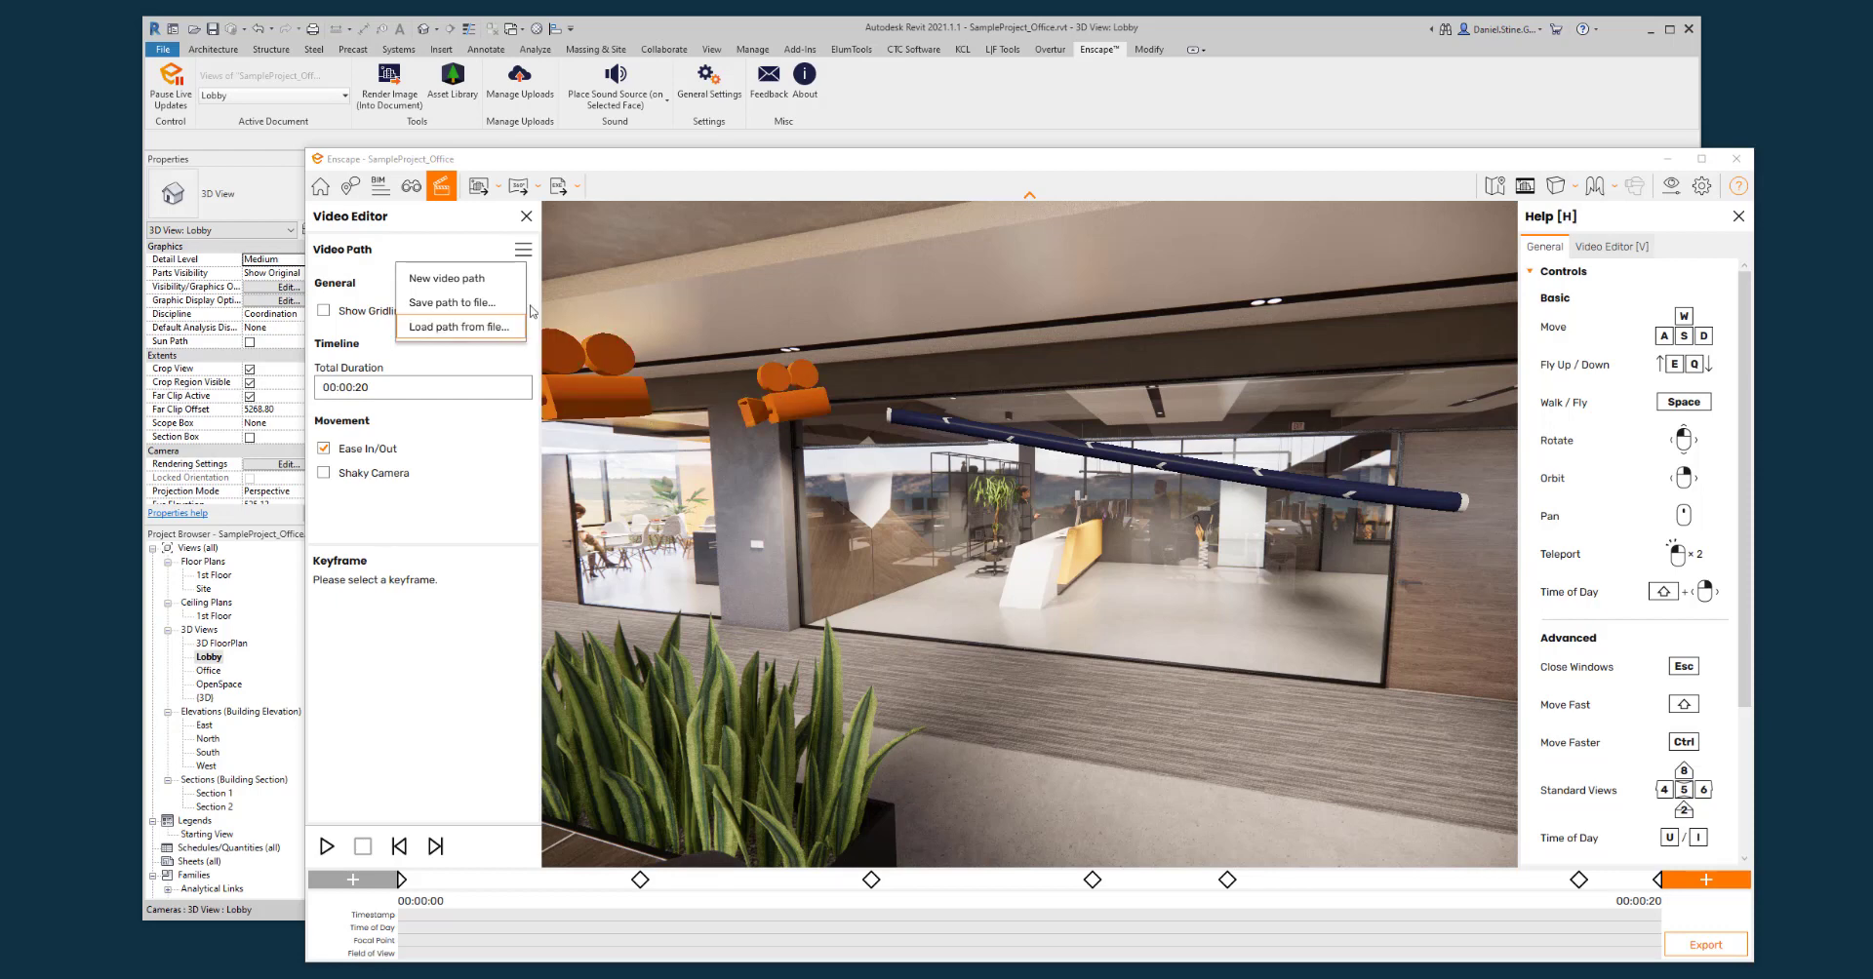
{"action": "mouse_move", "coordinate": [446, 277]}
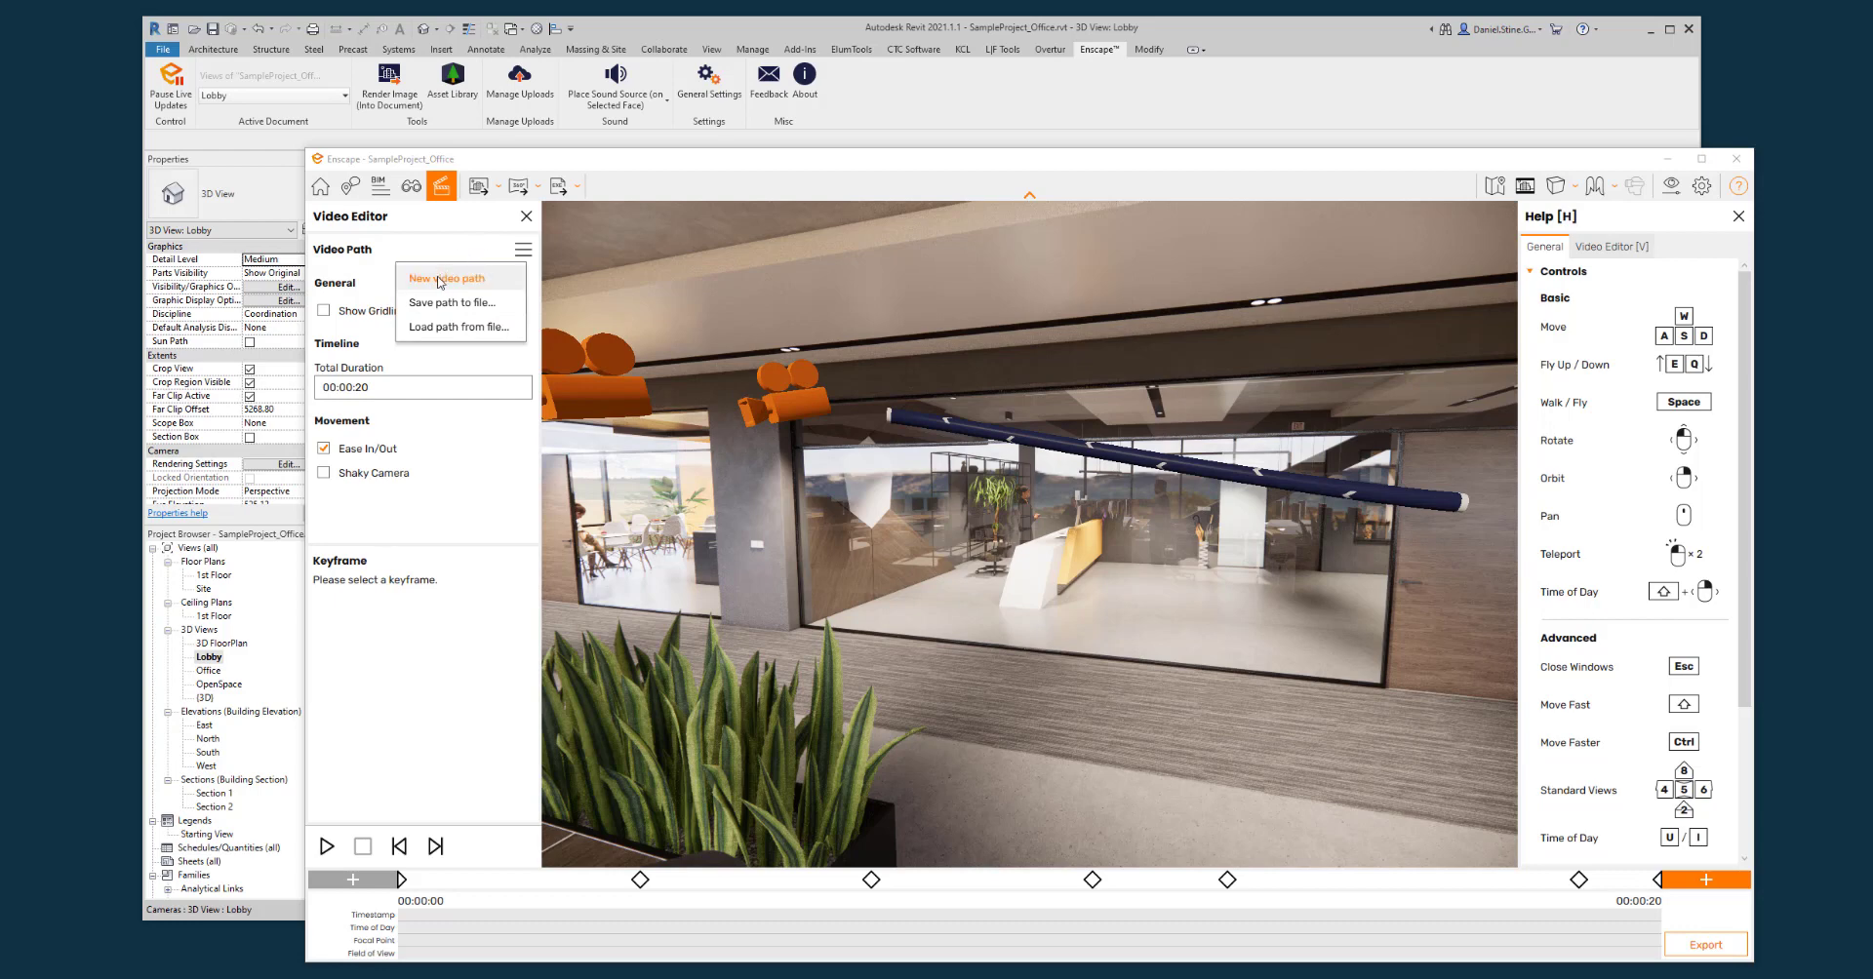
{"action": "mouse_move", "coordinate": [573, 335]}
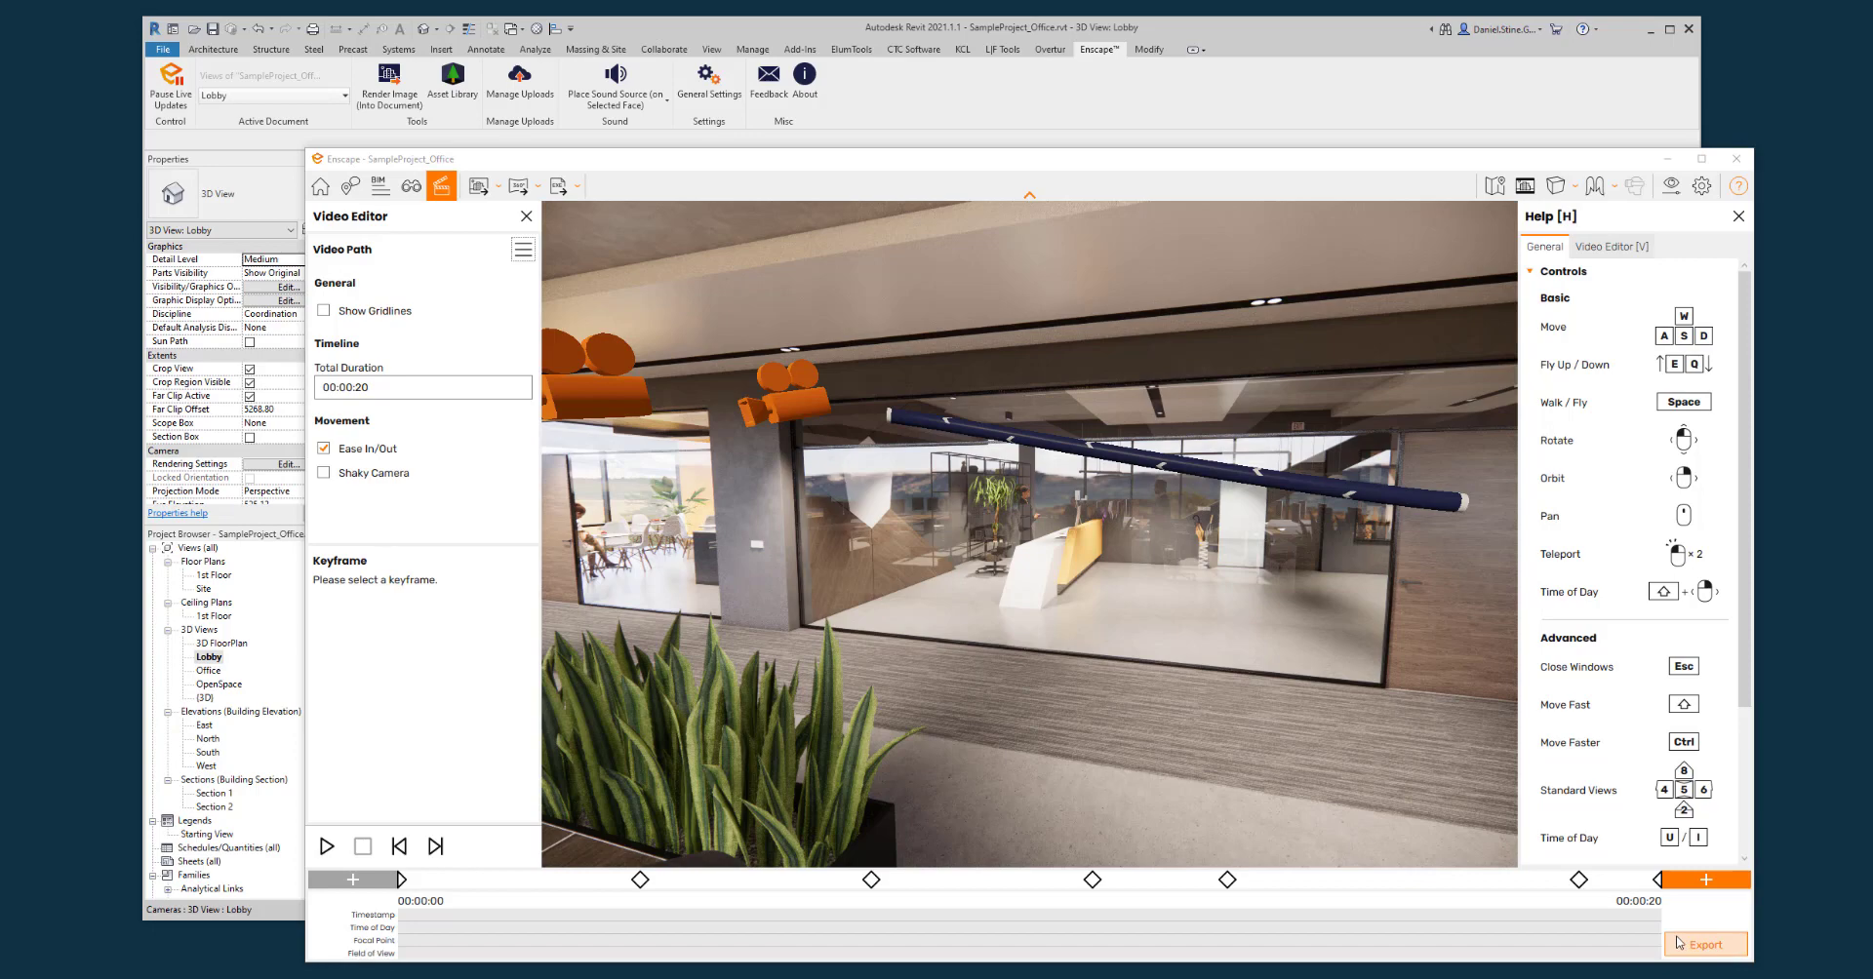
{"action": "mouse_move", "coordinate": [1421, 744]}
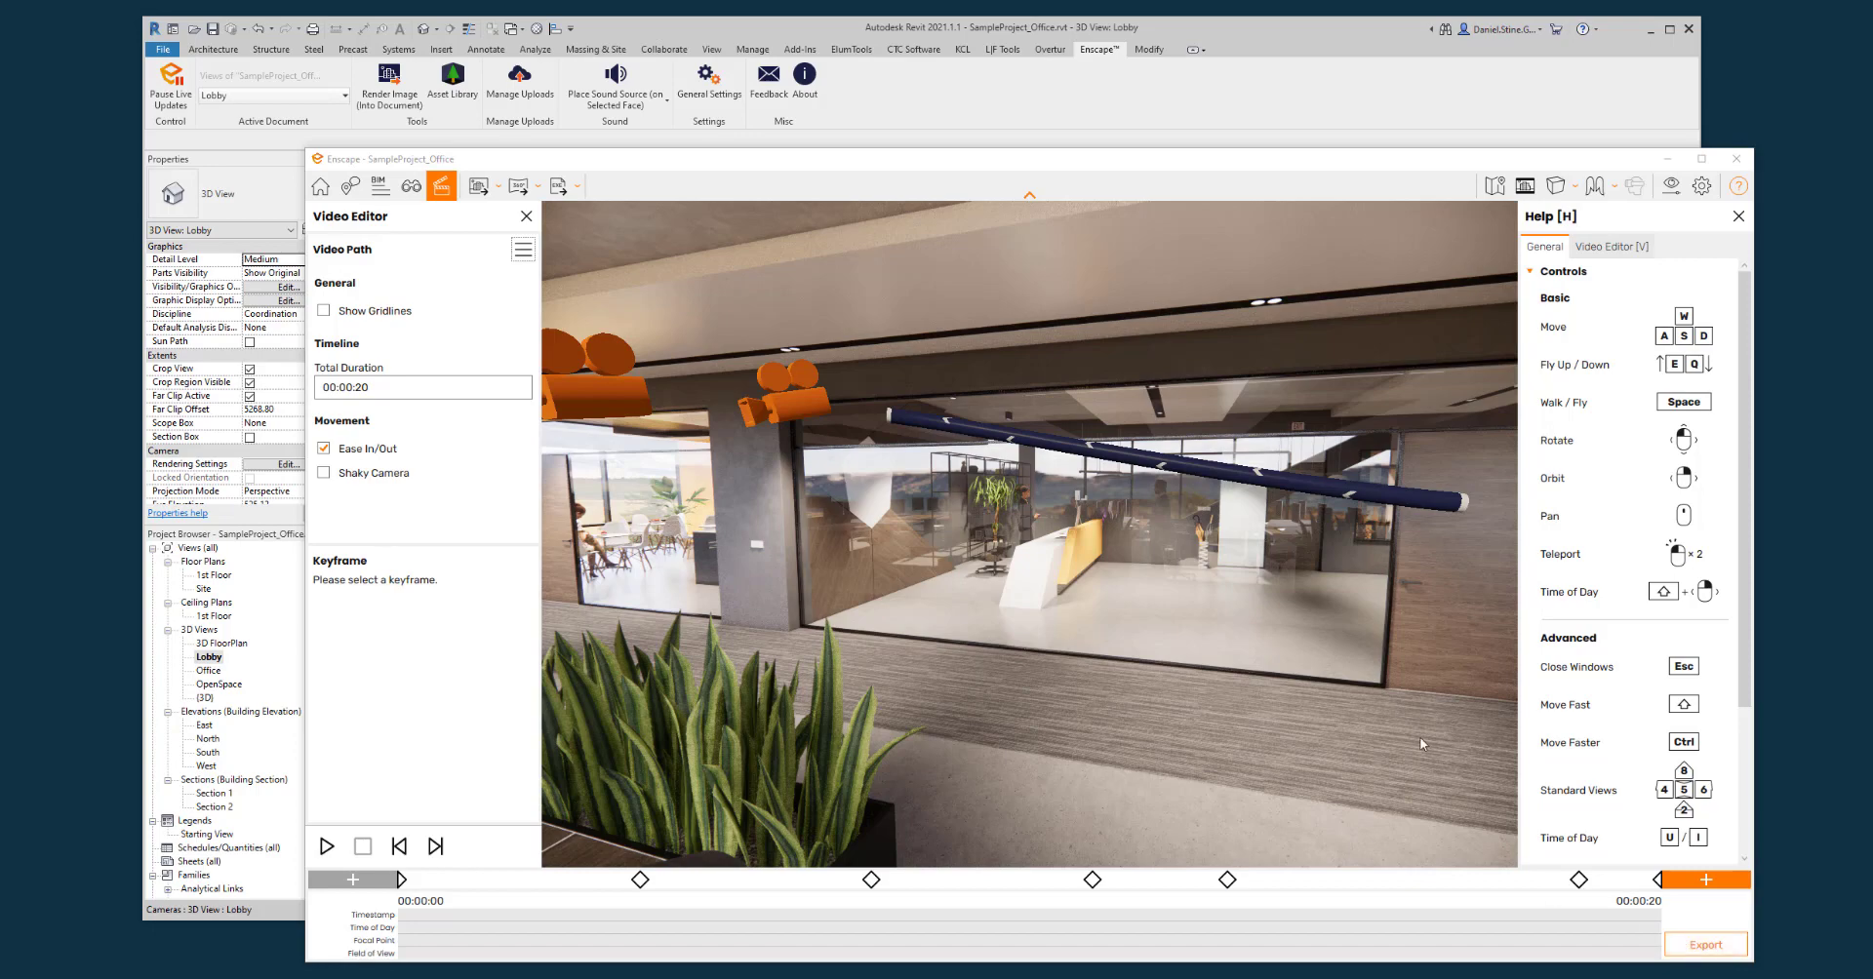